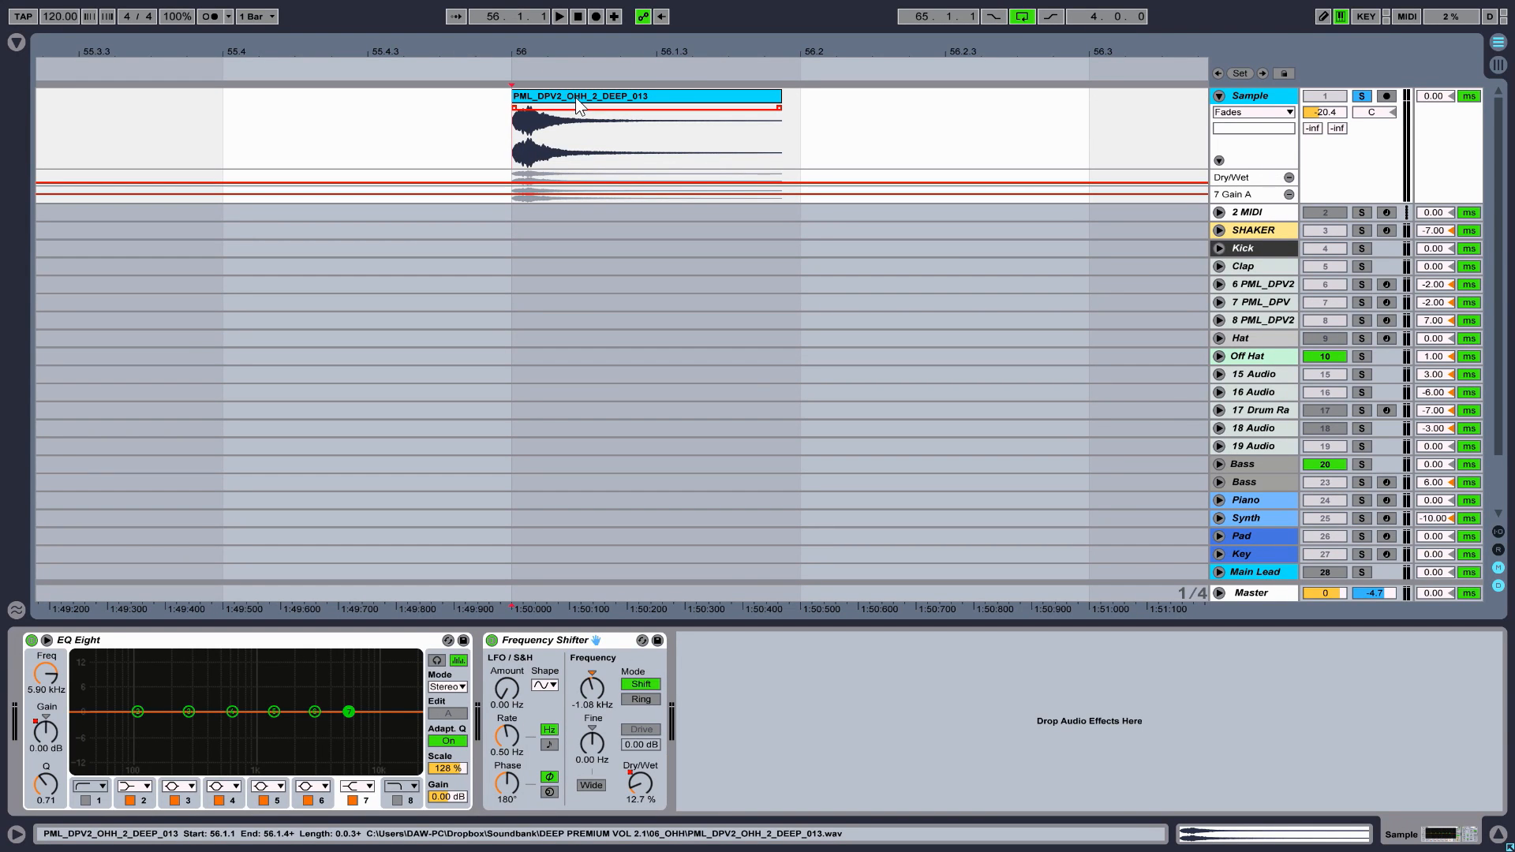
{"action": "mouse_move", "coordinate": [667, 102]}
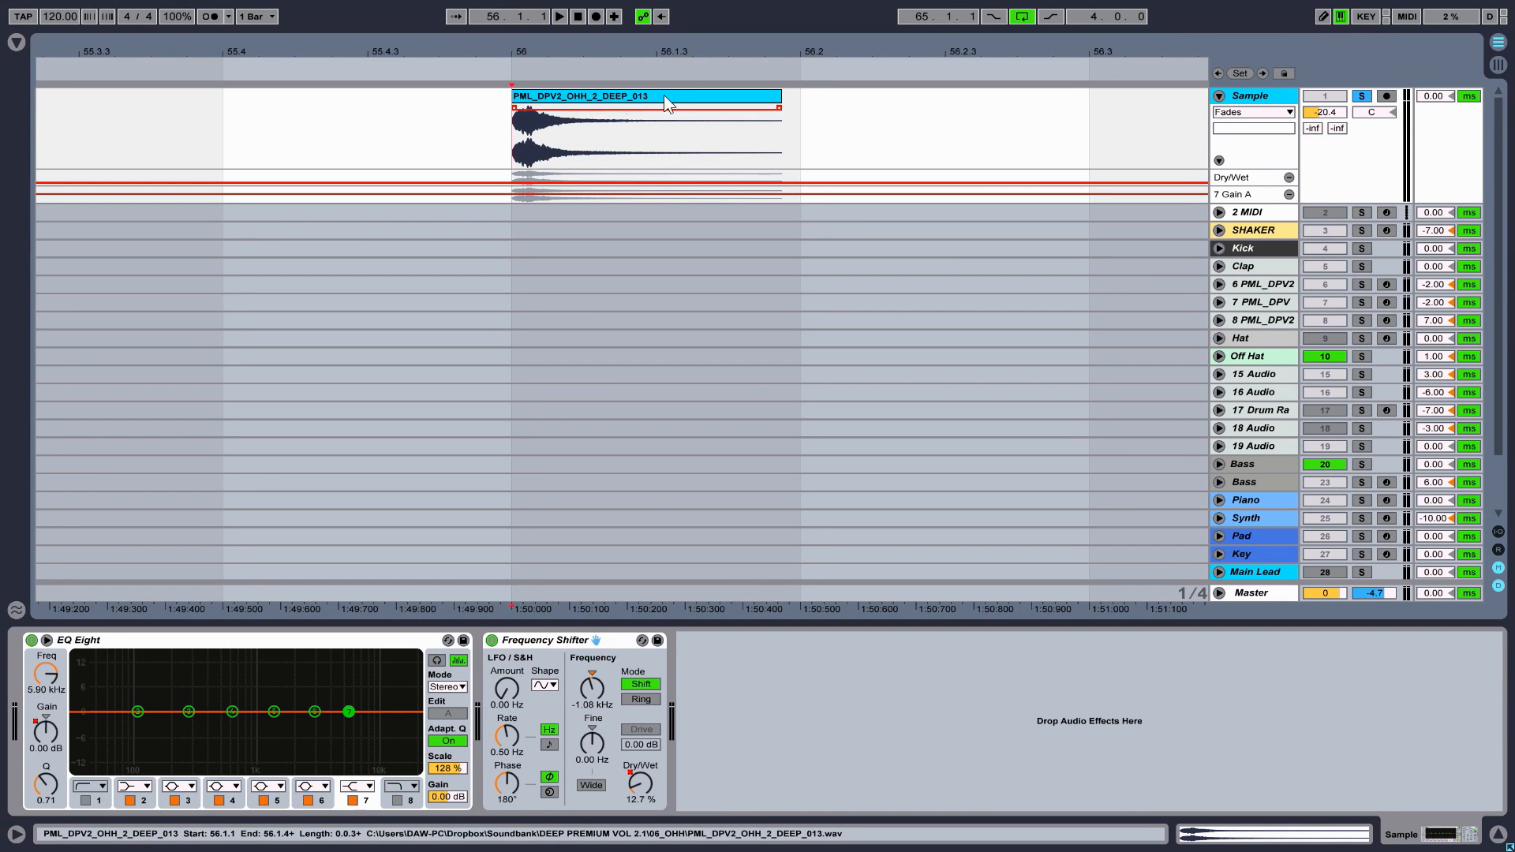
{"action": "mouse_move", "coordinate": [618, 109]}
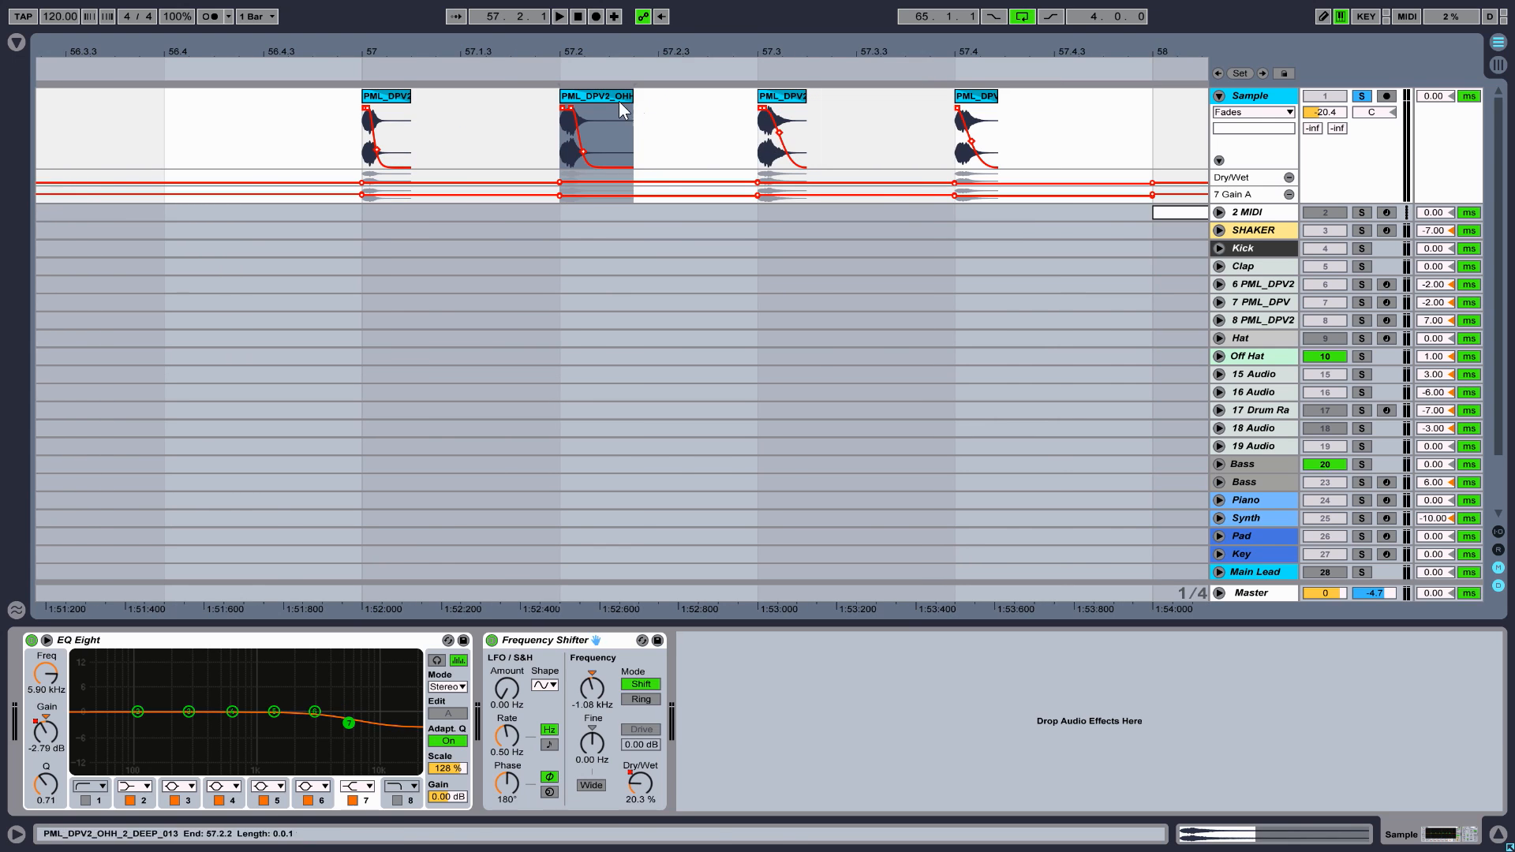
Consolidate the second hi-hat clip and enlarge the Sample track's Dry/Wet and EQ gain automation lanes
{"action": "right_click", "coordinate": [597, 106]}
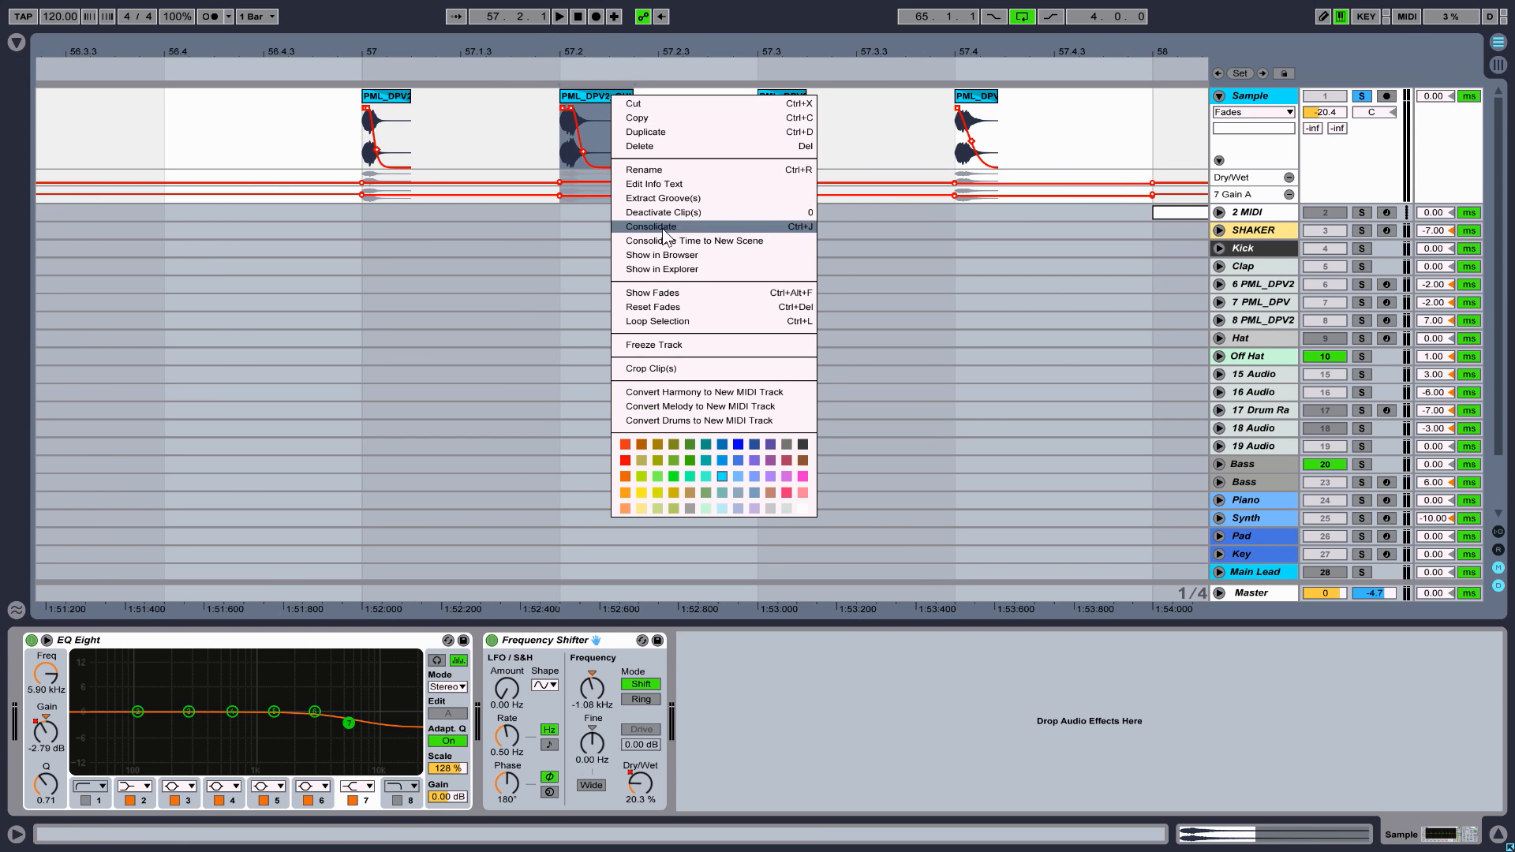
{"action": "left_click", "coordinate": [652, 226]}
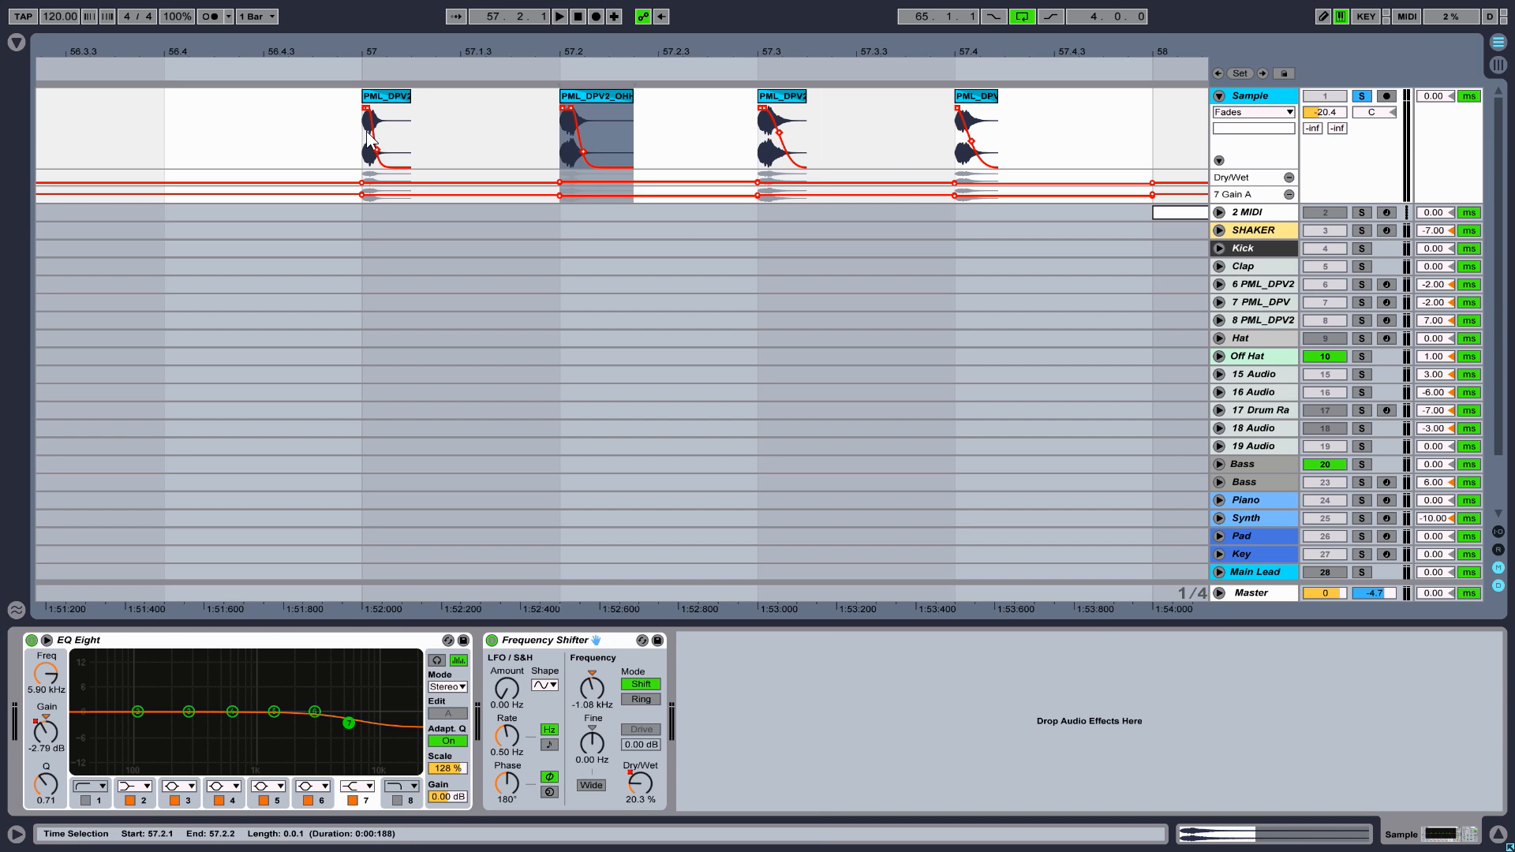
{"action": "left_click", "coordinate": [557, 15]}
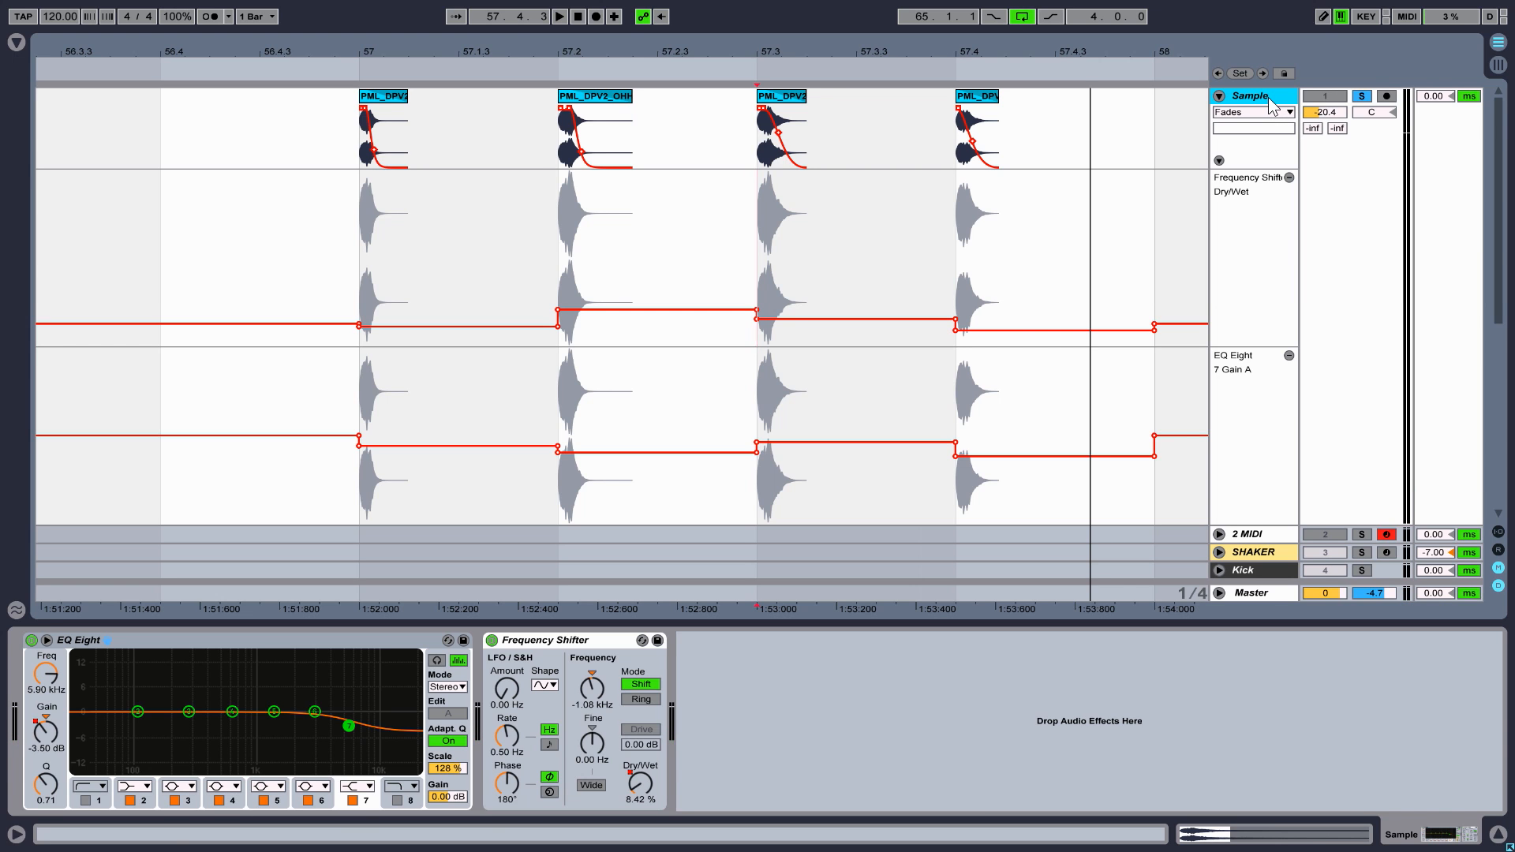
Freeze the Sample track, then flatten it so the four hits become rendered audio clips
{"action": "right_click", "coordinate": [1252, 95]}
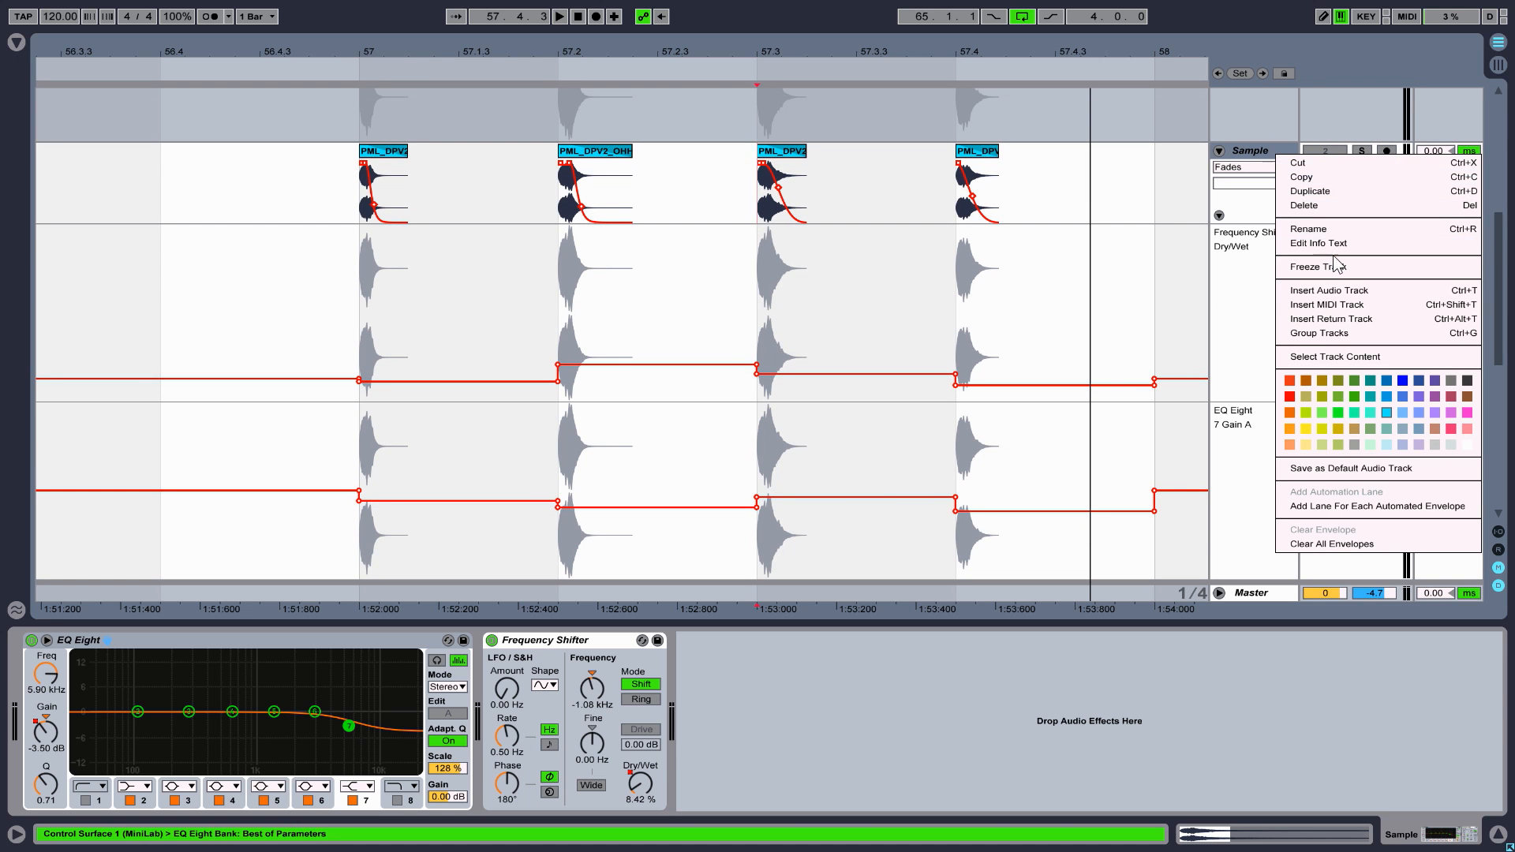
{"action": "left_click", "coordinate": [1318, 266]}
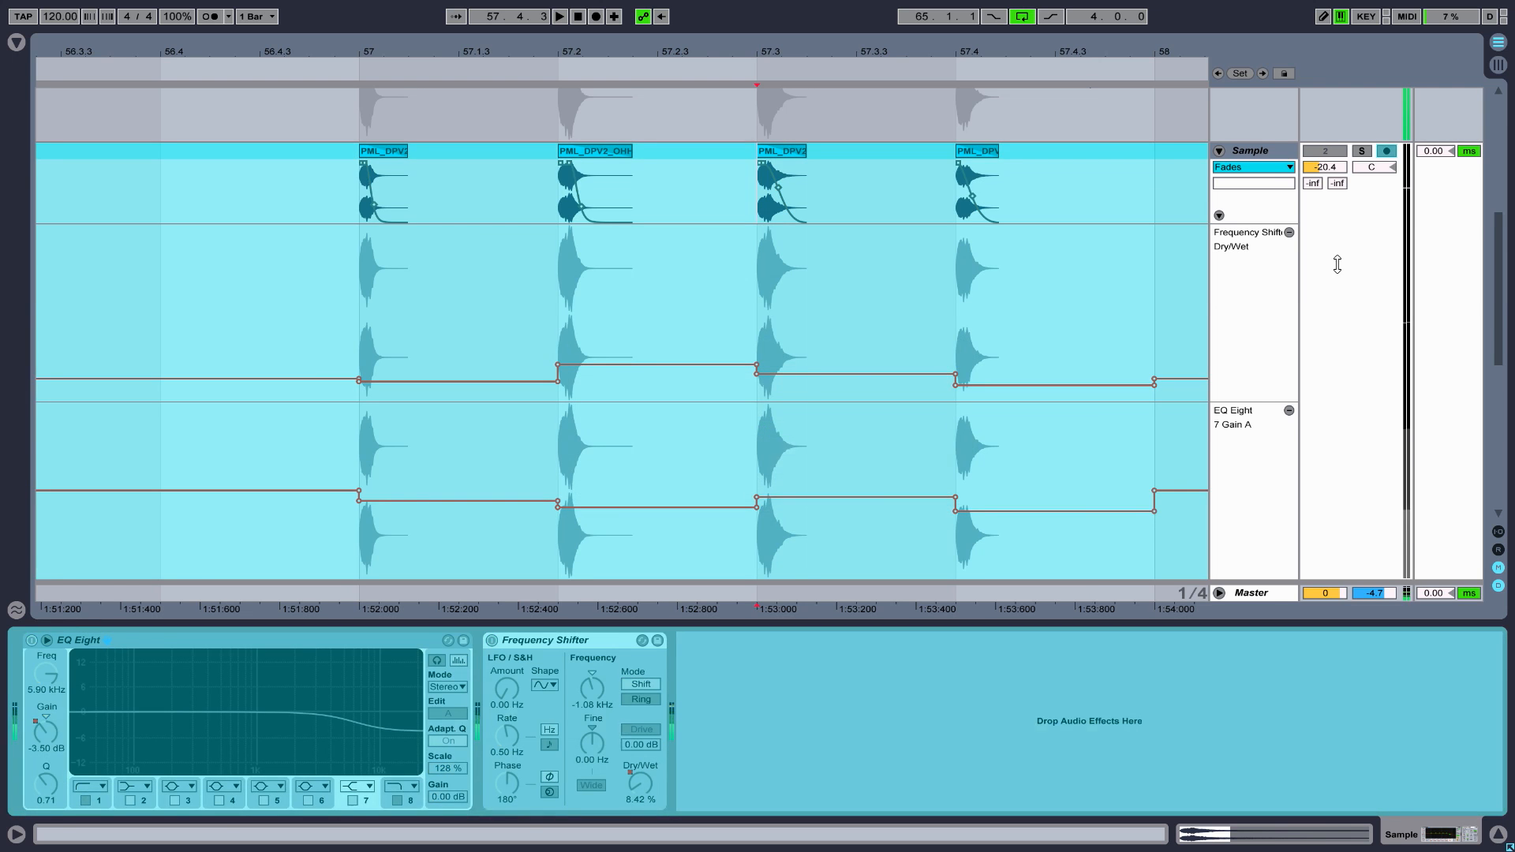
{"action": "right_click", "coordinate": [1339, 260]}
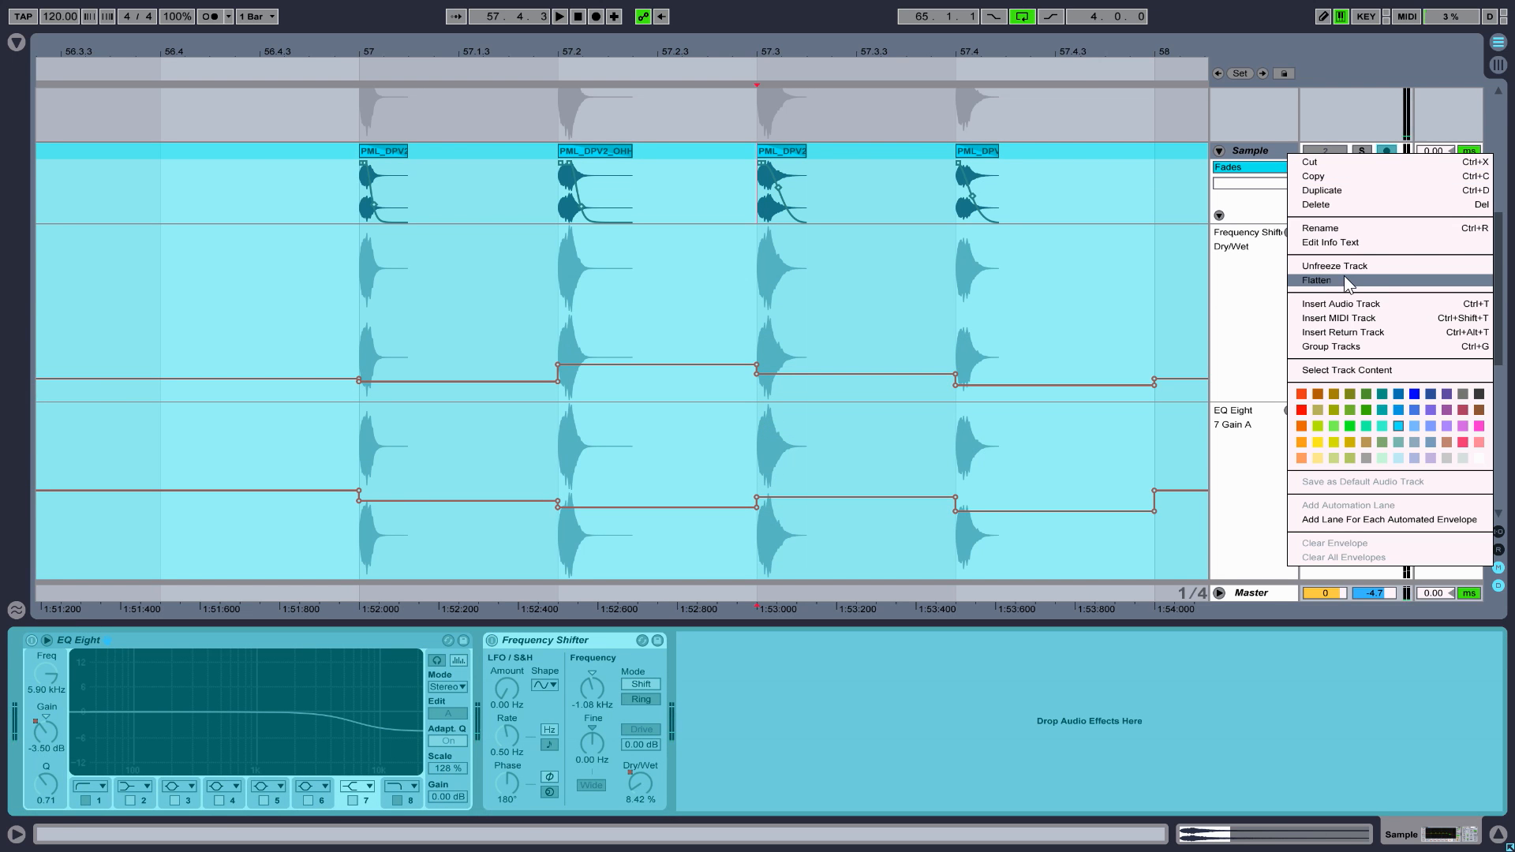
{"action": "left_click", "coordinate": [1344, 280]}
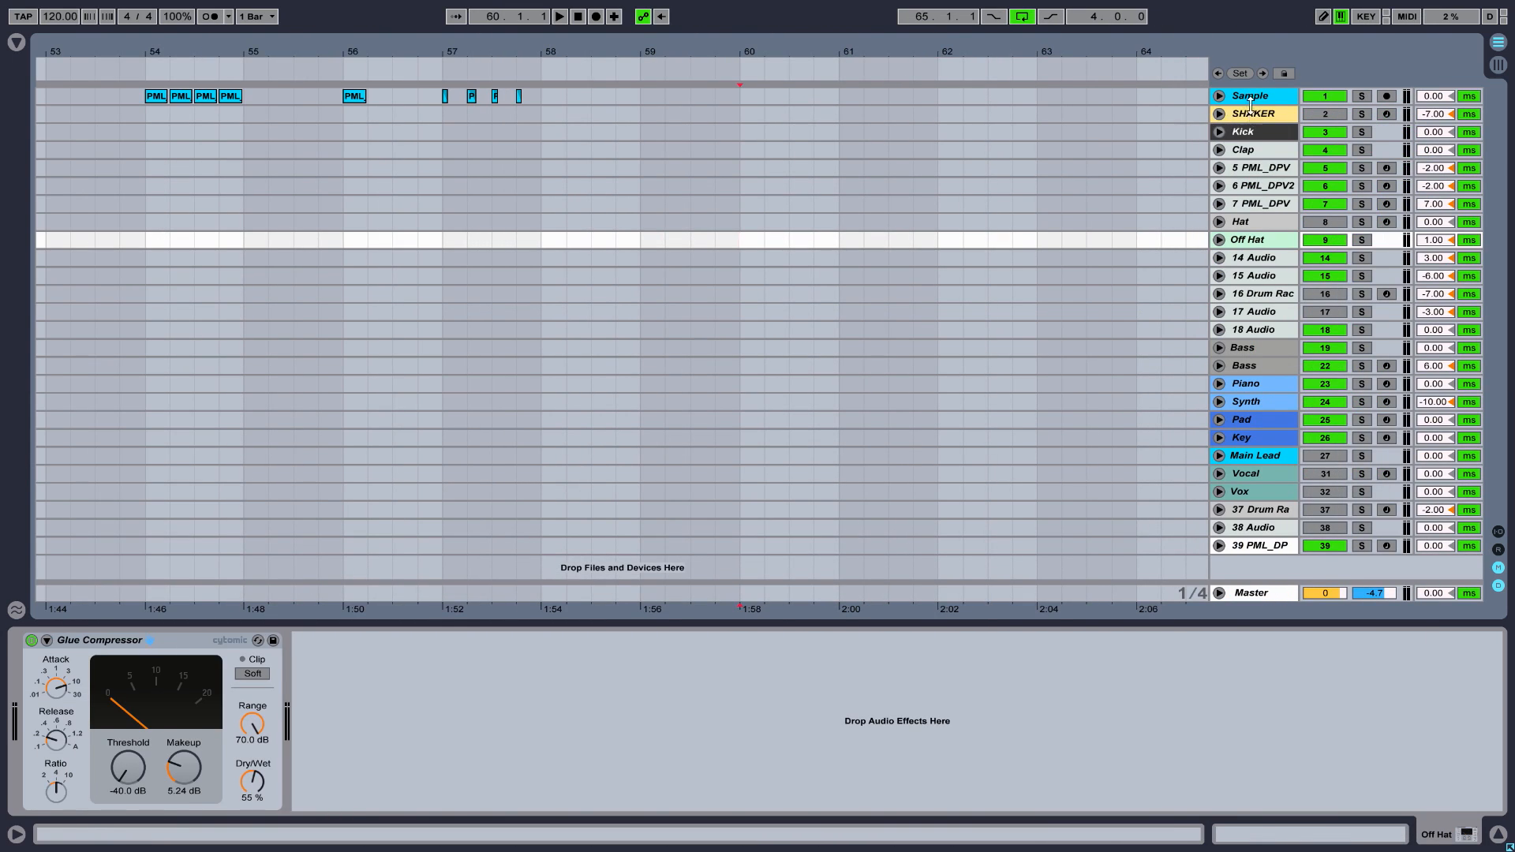
Insert a MIDI track under the Sample track and load an empty Sampler from Instruments
{"action": "right_click", "coordinate": [1252, 96]}
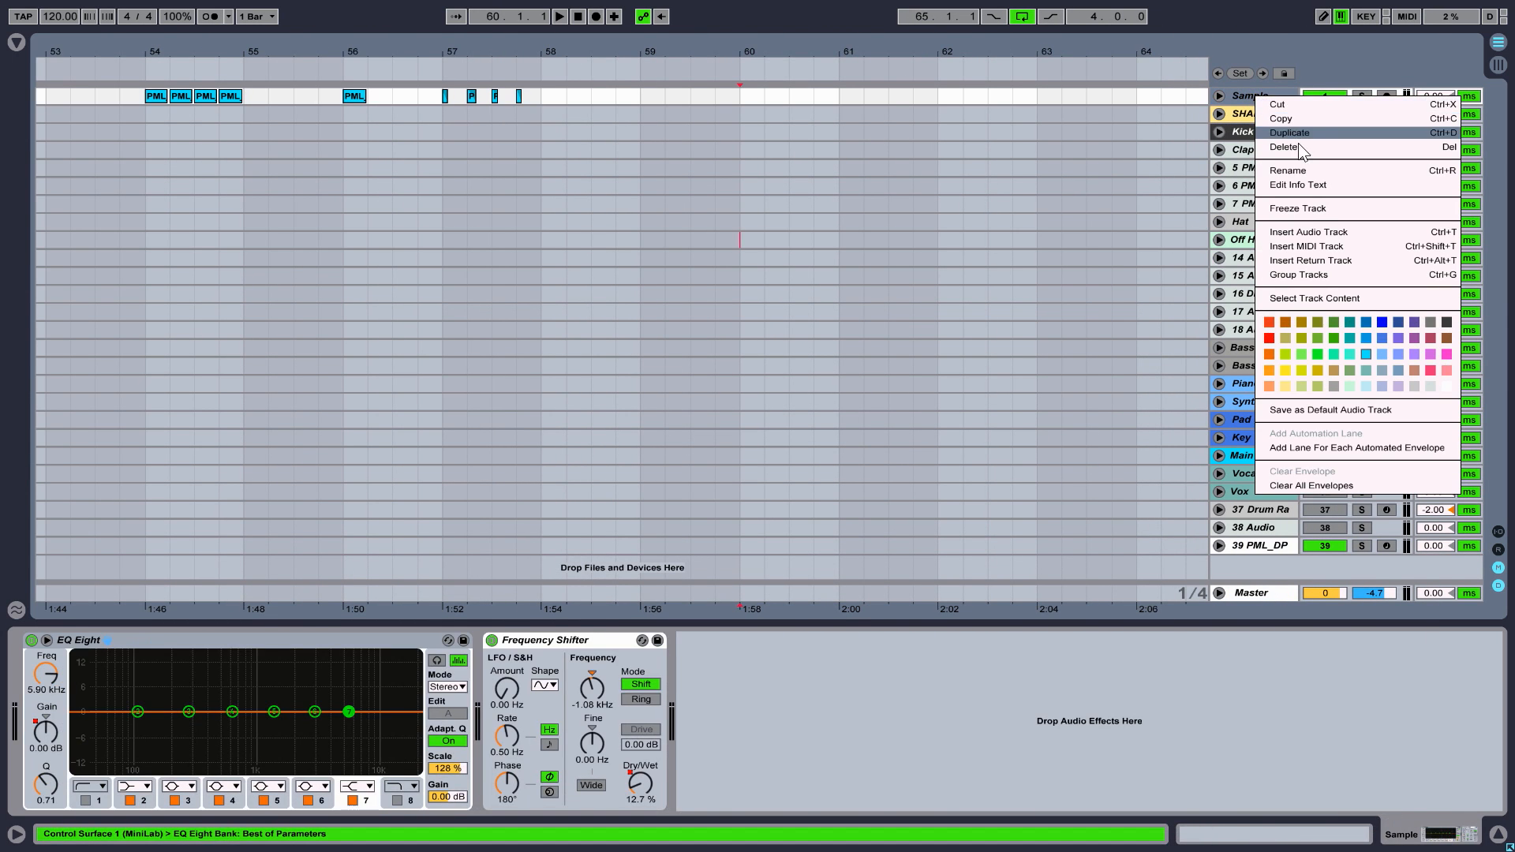
{"action": "left_click", "coordinate": [1309, 246]}
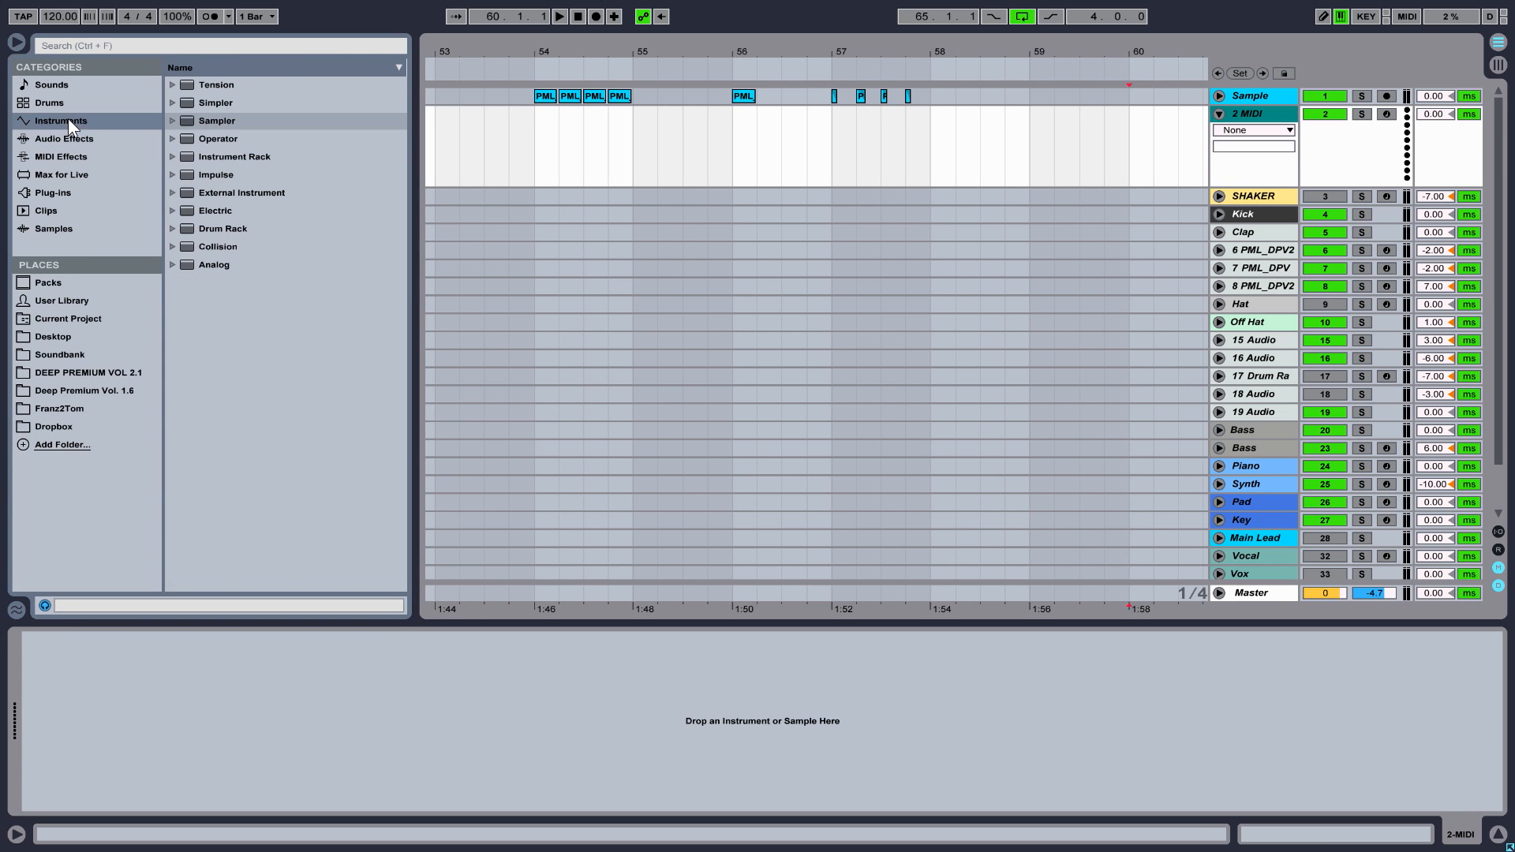
{"action": "left_click", "coordinate": [217, 121]}
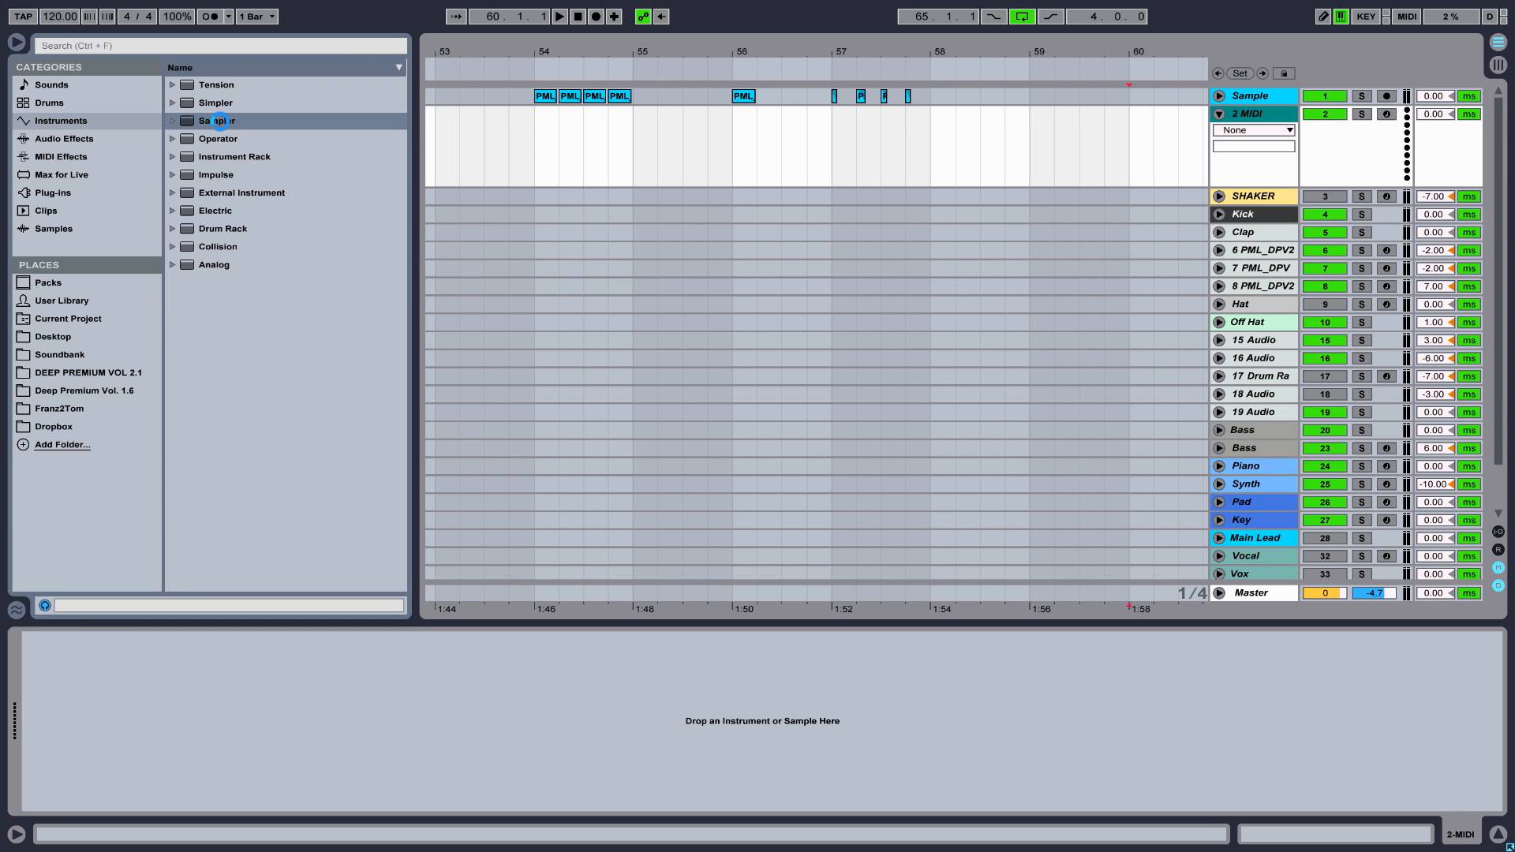
{"action": "double_click", "coordinate": [216, 120]}
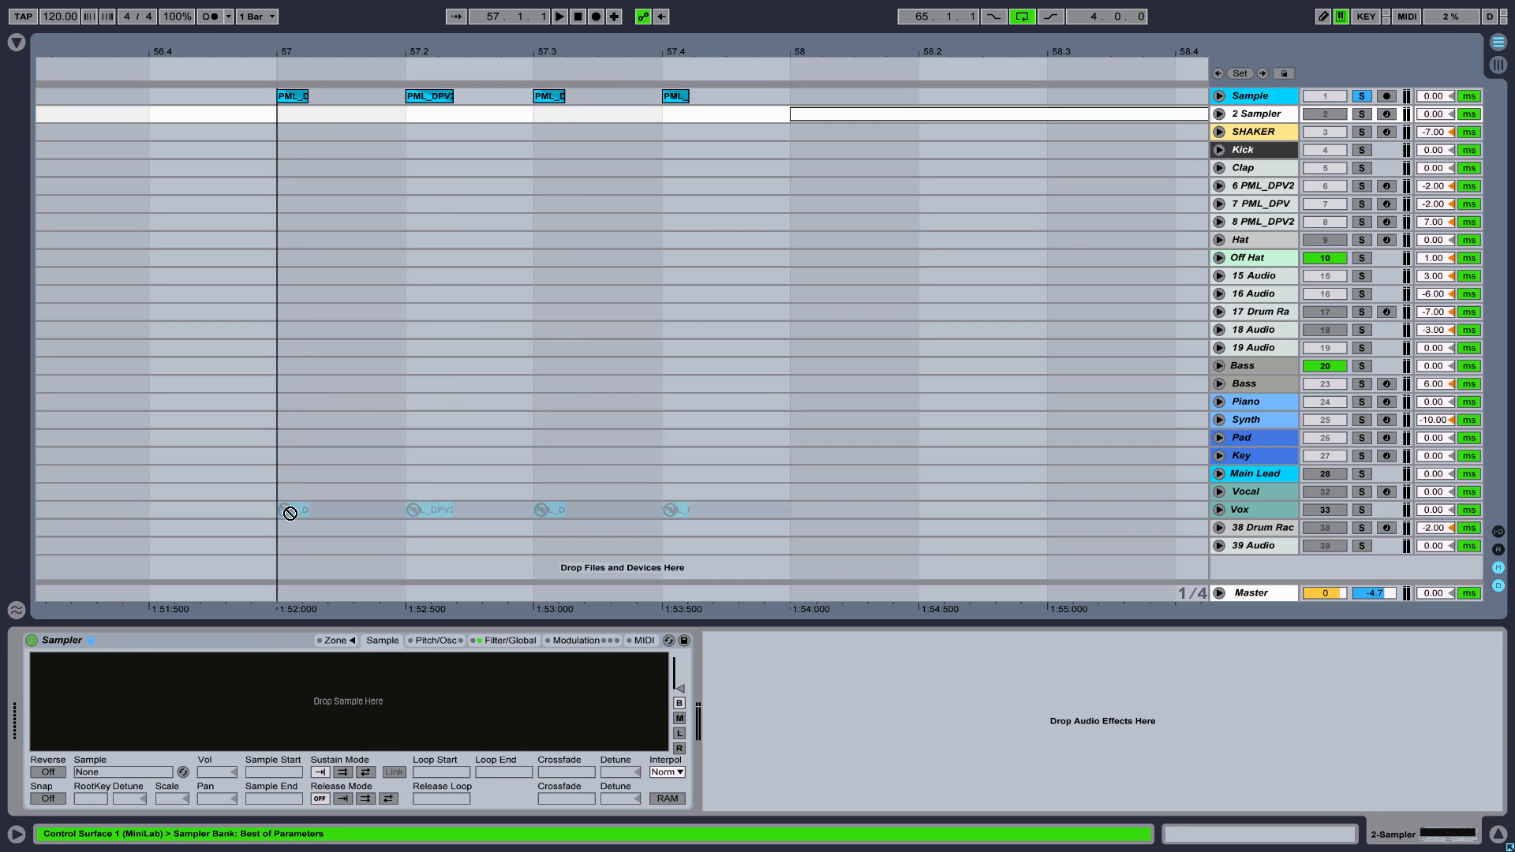
Drop the four rendered hi-hat hits into the Sampler and check their four key zones in the Zone editor
{"action": "left_click", "coordinate": [290, 510]}
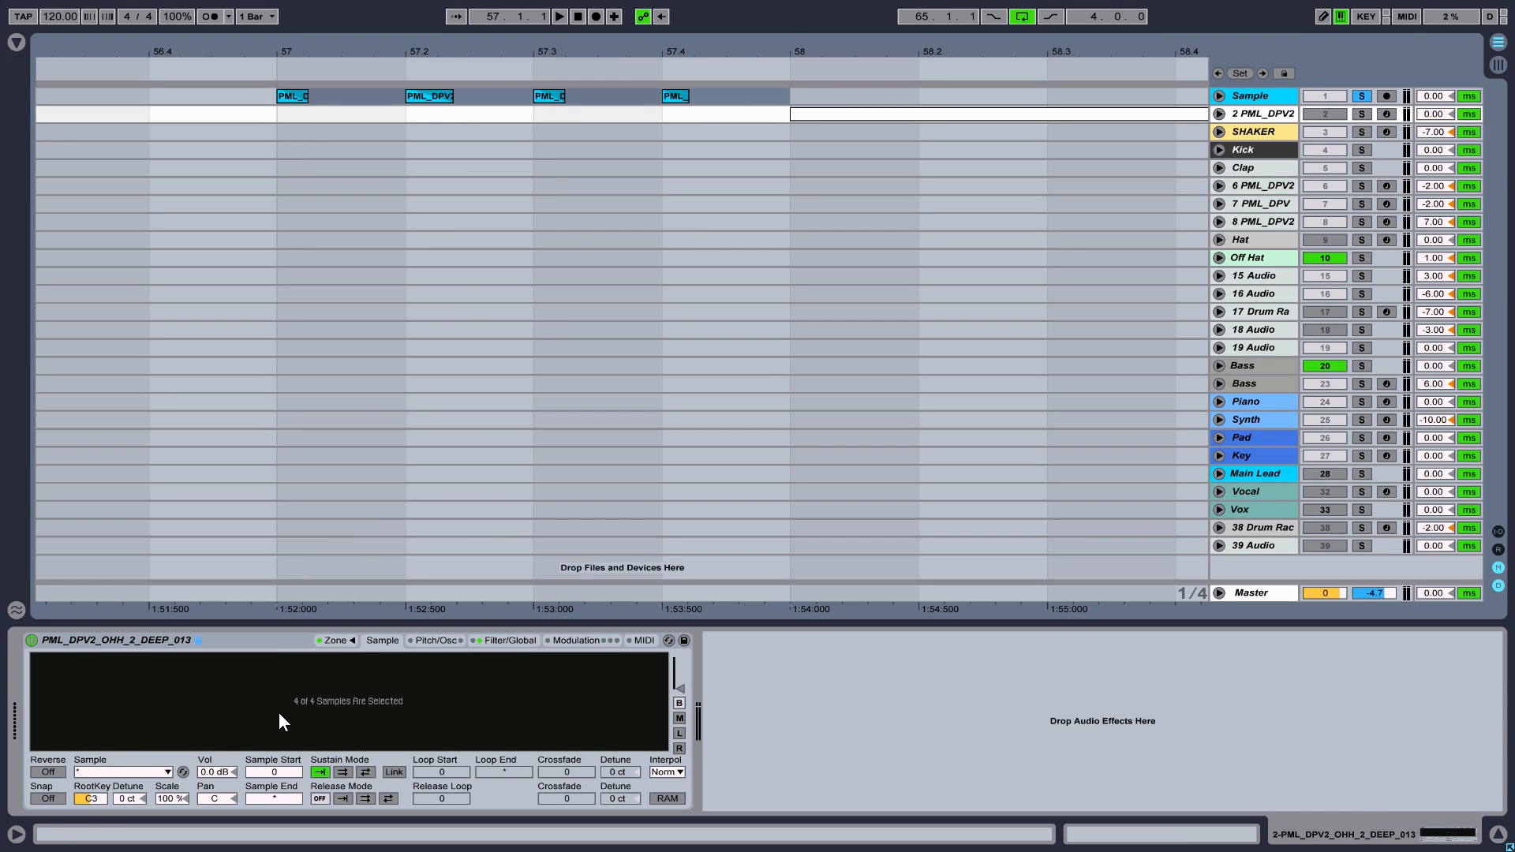
{"action": "left_click", "coordinate": [335, 639]}
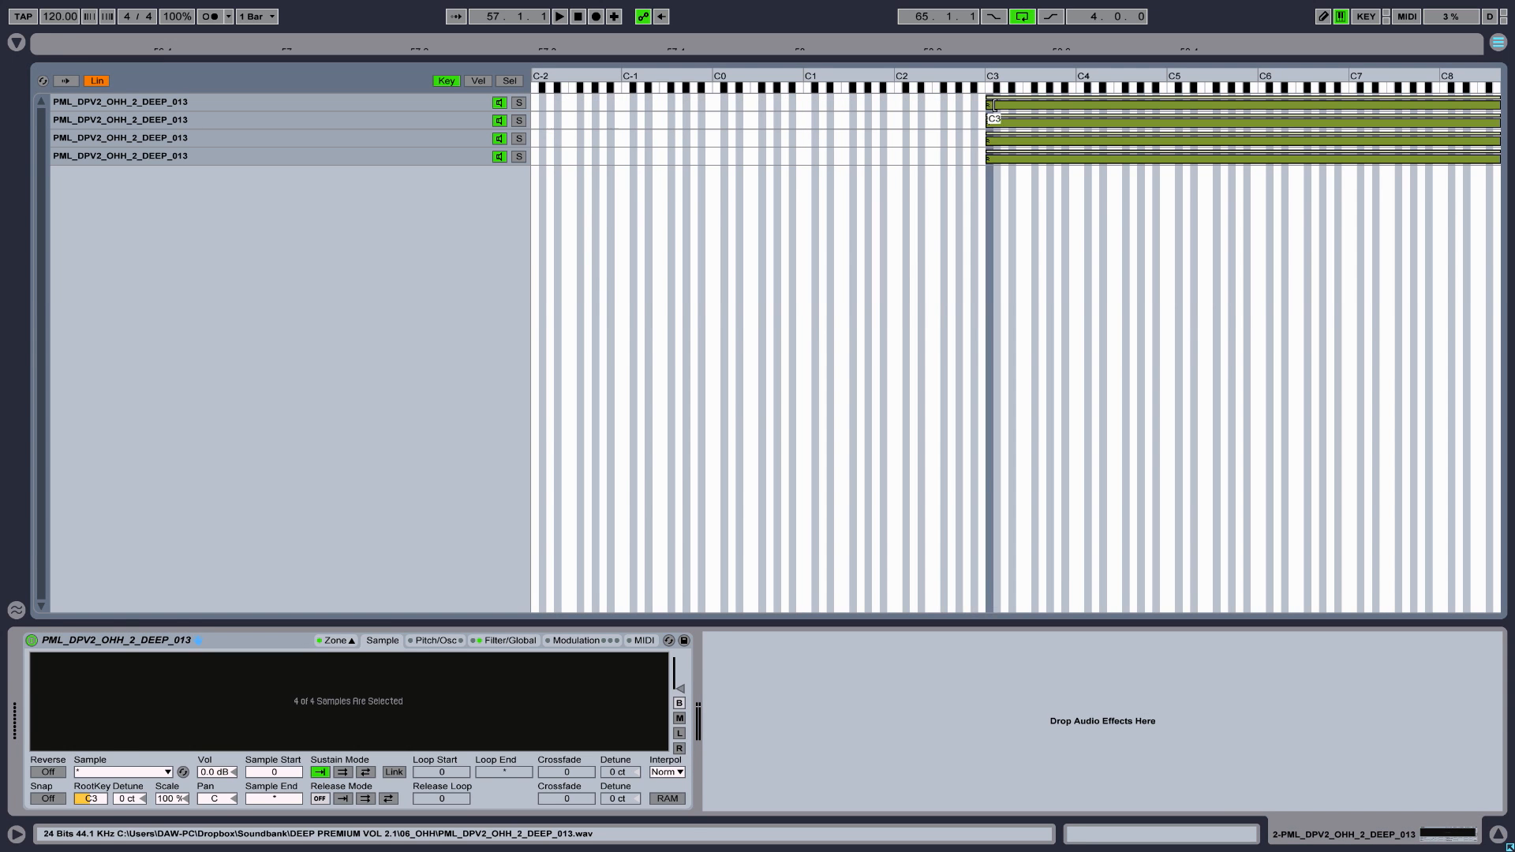
{"action": "left_click", "coordinate": [996, 105]}
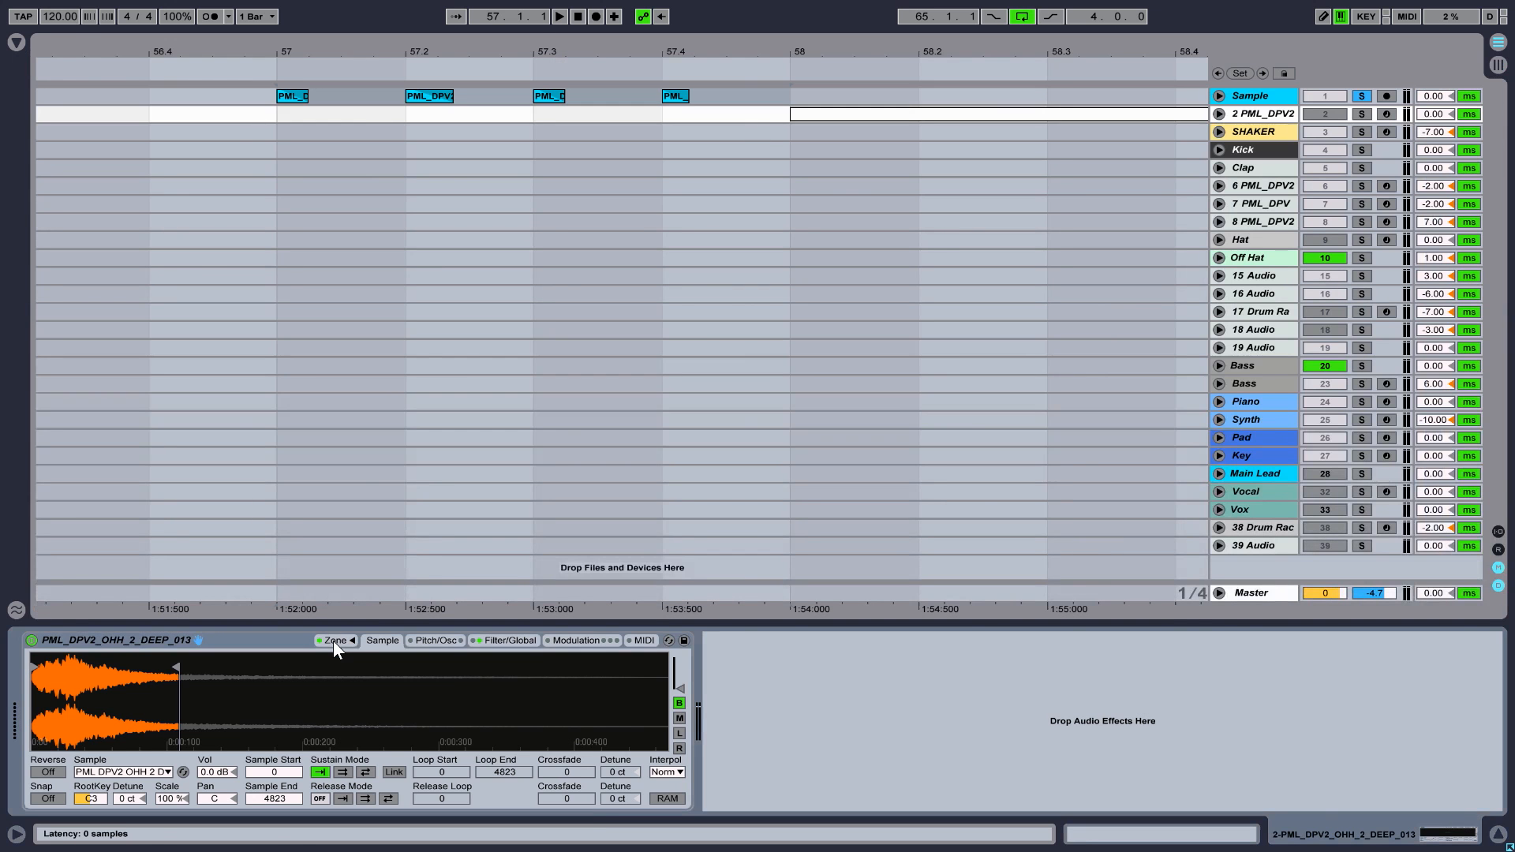
Add a Random MIDI effect before the Sampler and view the clip's C3 sixteenth notes with varied velocities
{"action": "left_click", "coordinate": [16, 41]}
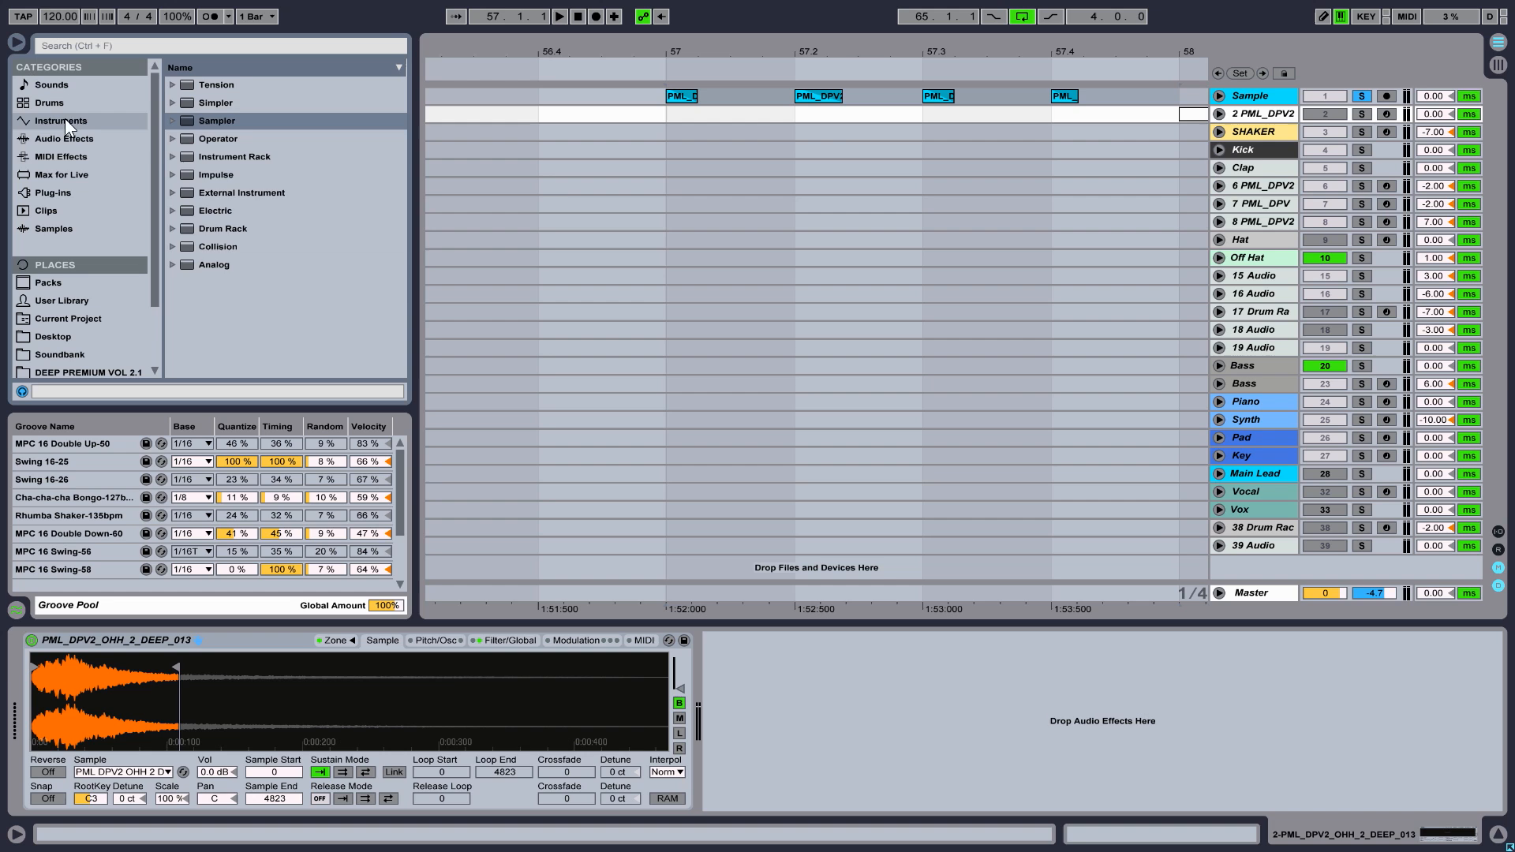
{"action": "left_click", "coordinate": [60, 157]}
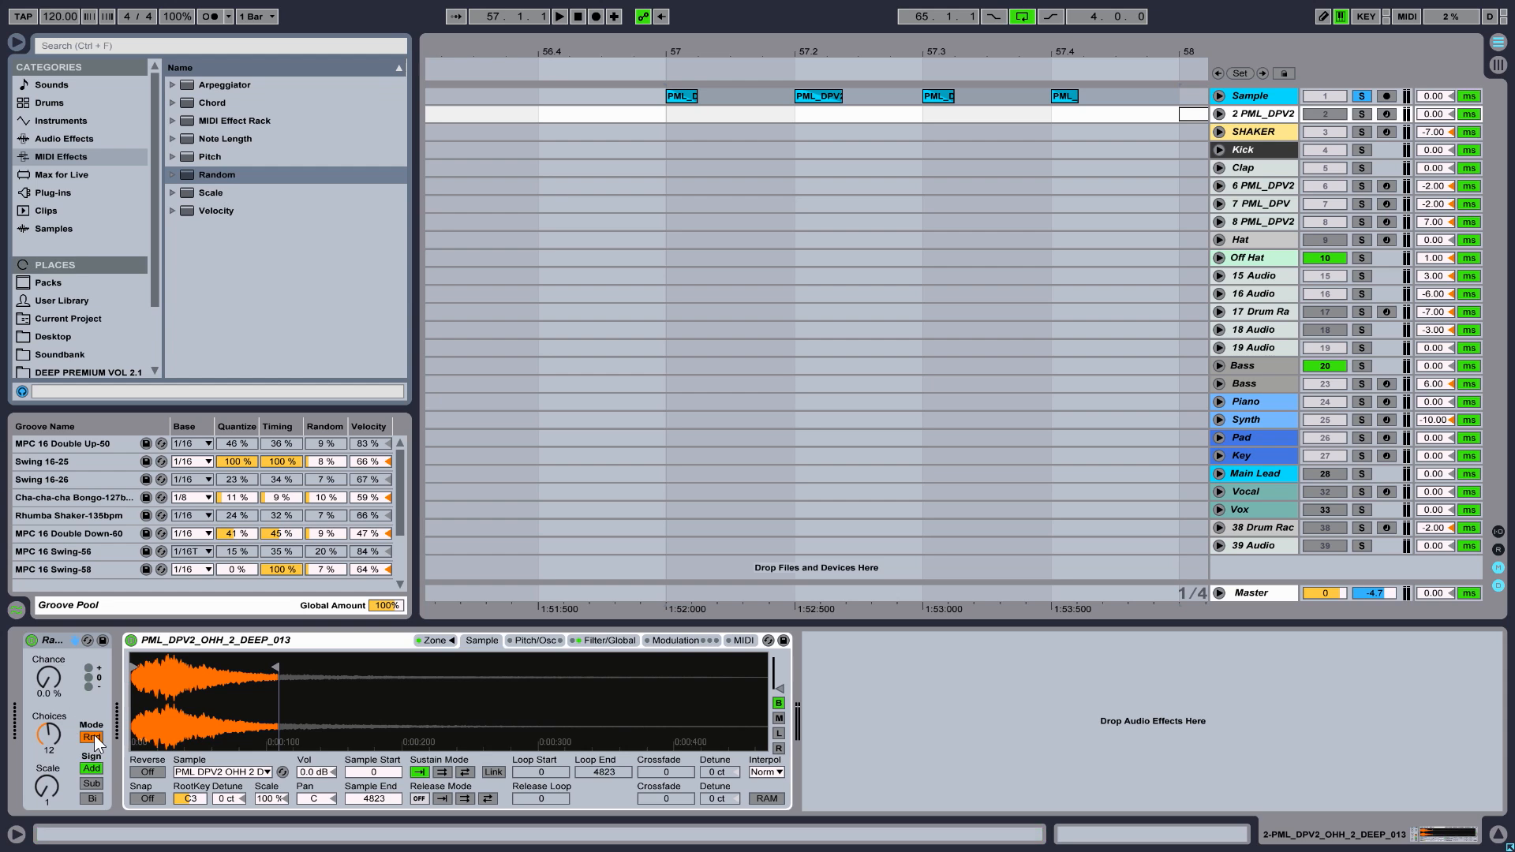
{"action": "left_click", "coordinate": [92, 737]}
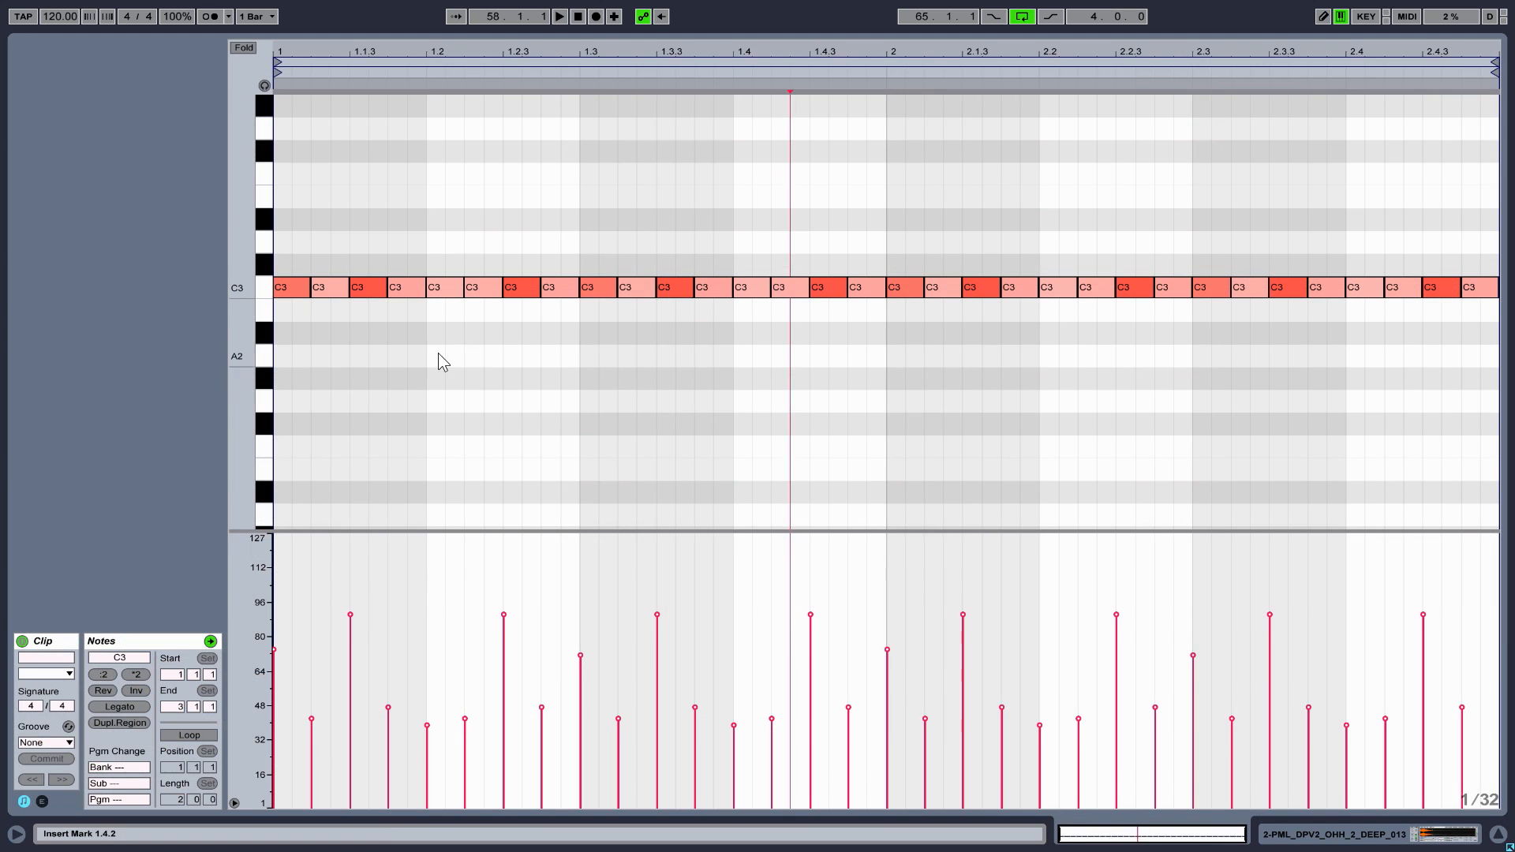
{"action": "mouse_move", "coordinate": [305, 364]}
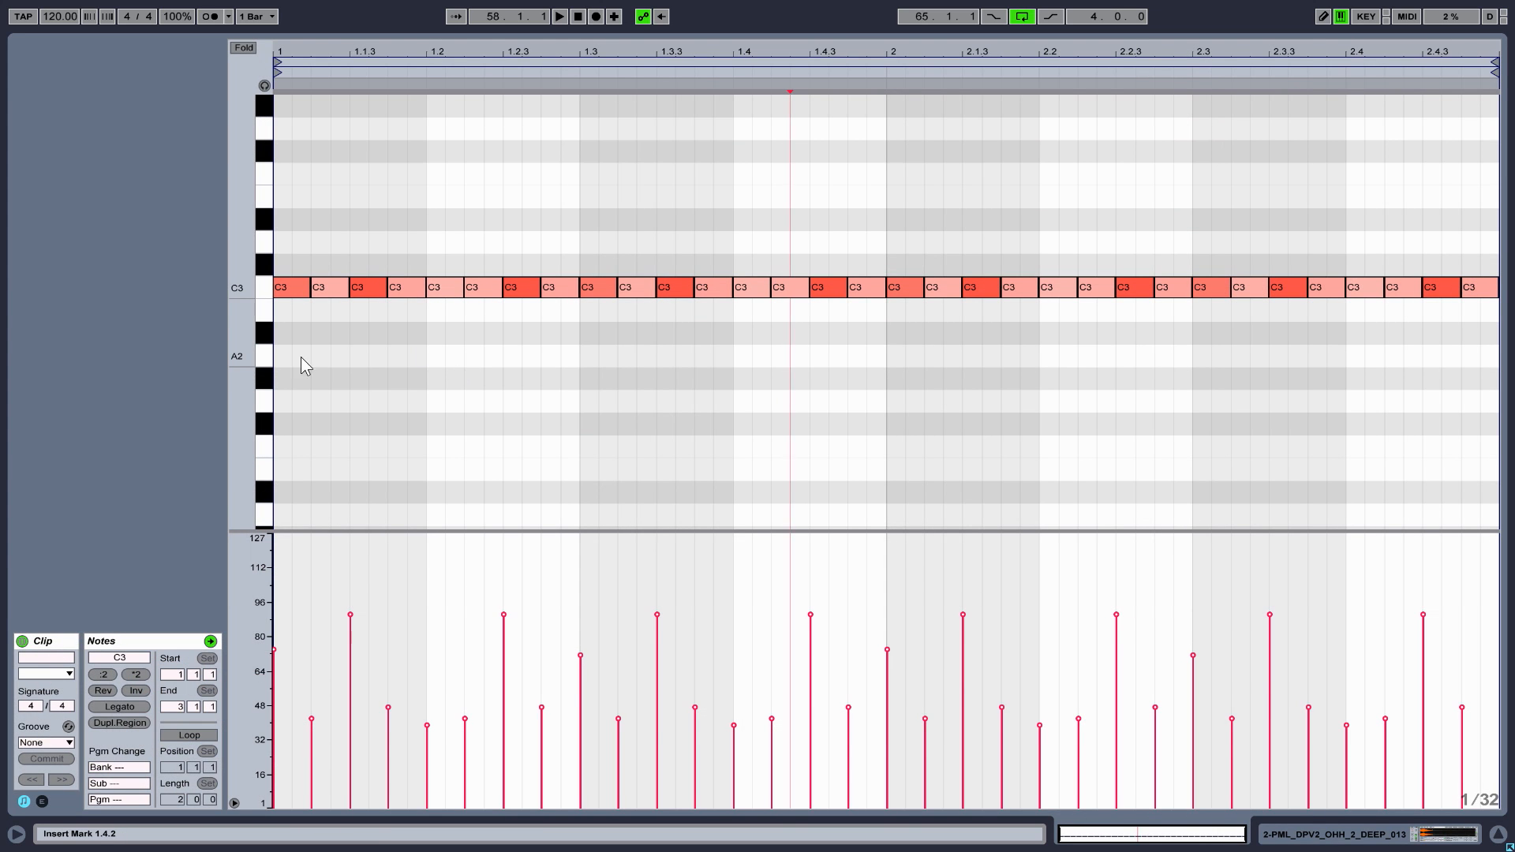
{"action": "mouse_move", "coordinate": [293, 335]}
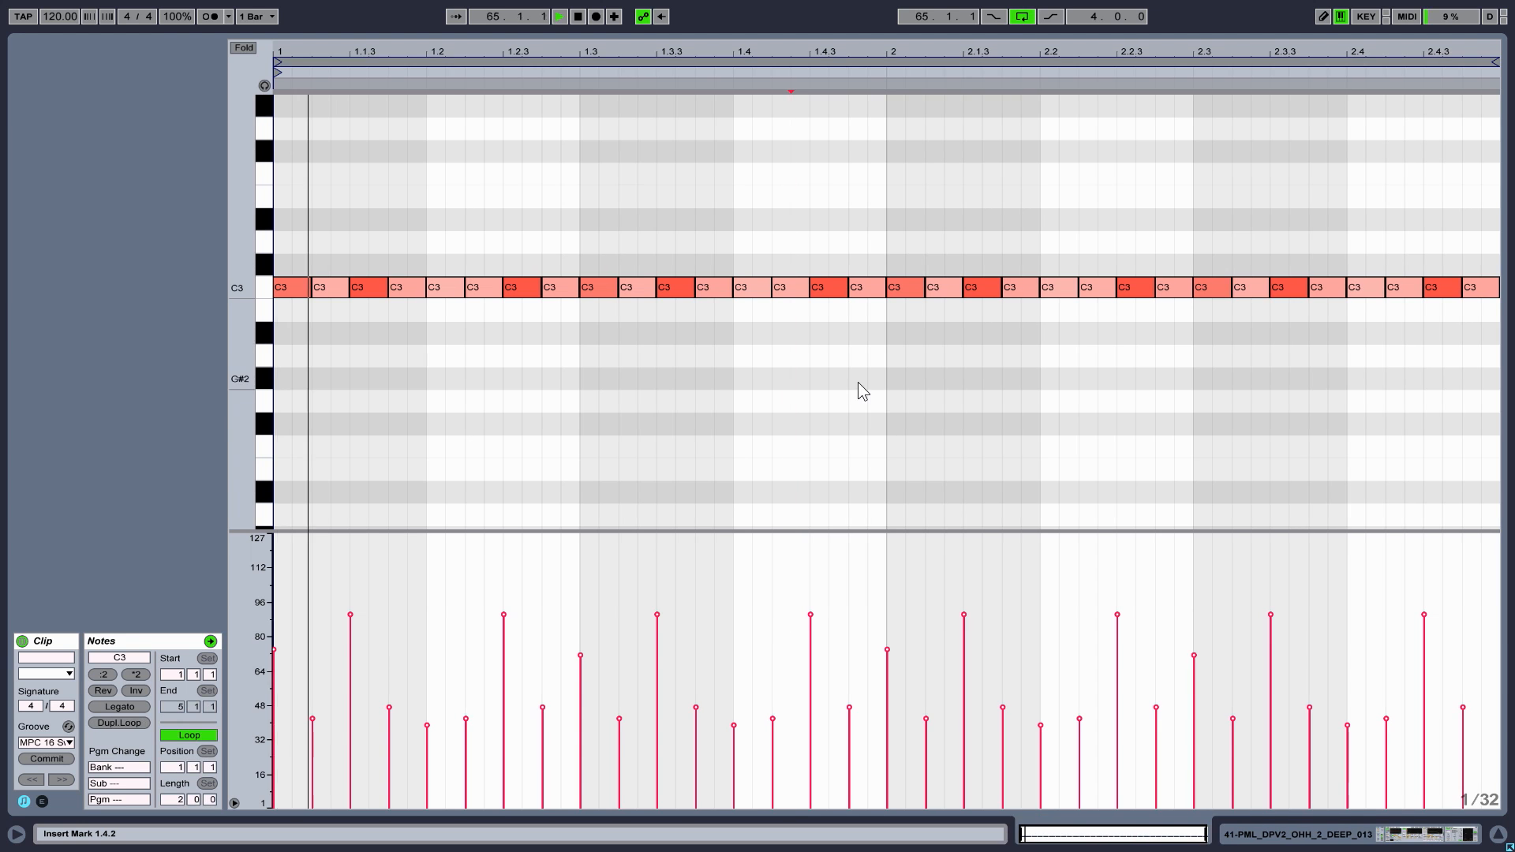
Return to Arrangement View with the MPC 16 swing groove and Random set to 100% chance, 4 choices, Alt
{"action": "left_click", "coordinate": [558, 16]}
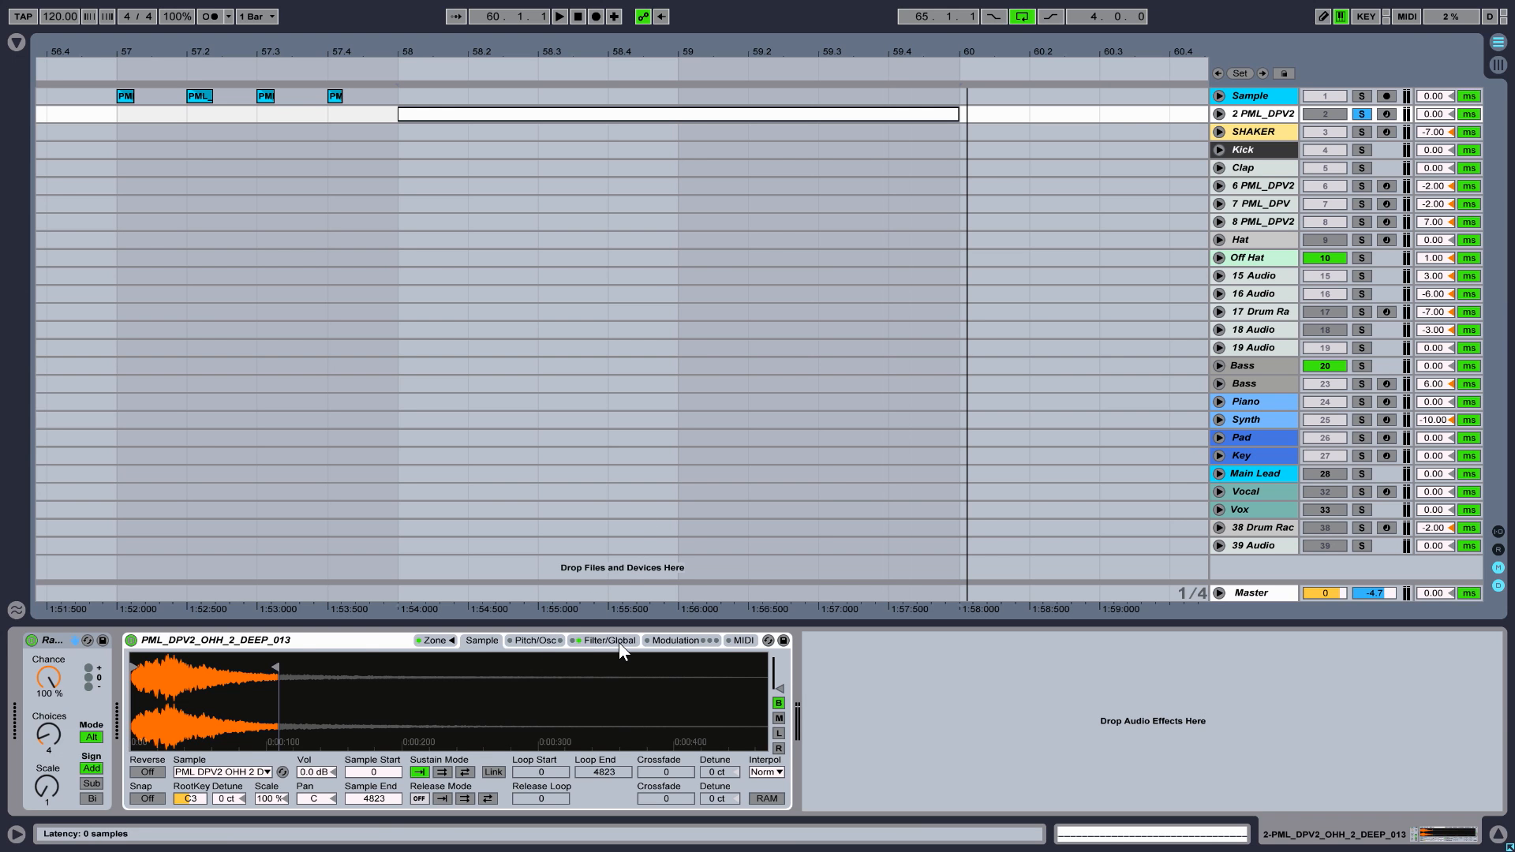
Show the Sampler's Filter/Global page to shape its filter and volume envelope before the Kick sidechain
{"action": "left_click", "coordinate": [607, 640]}
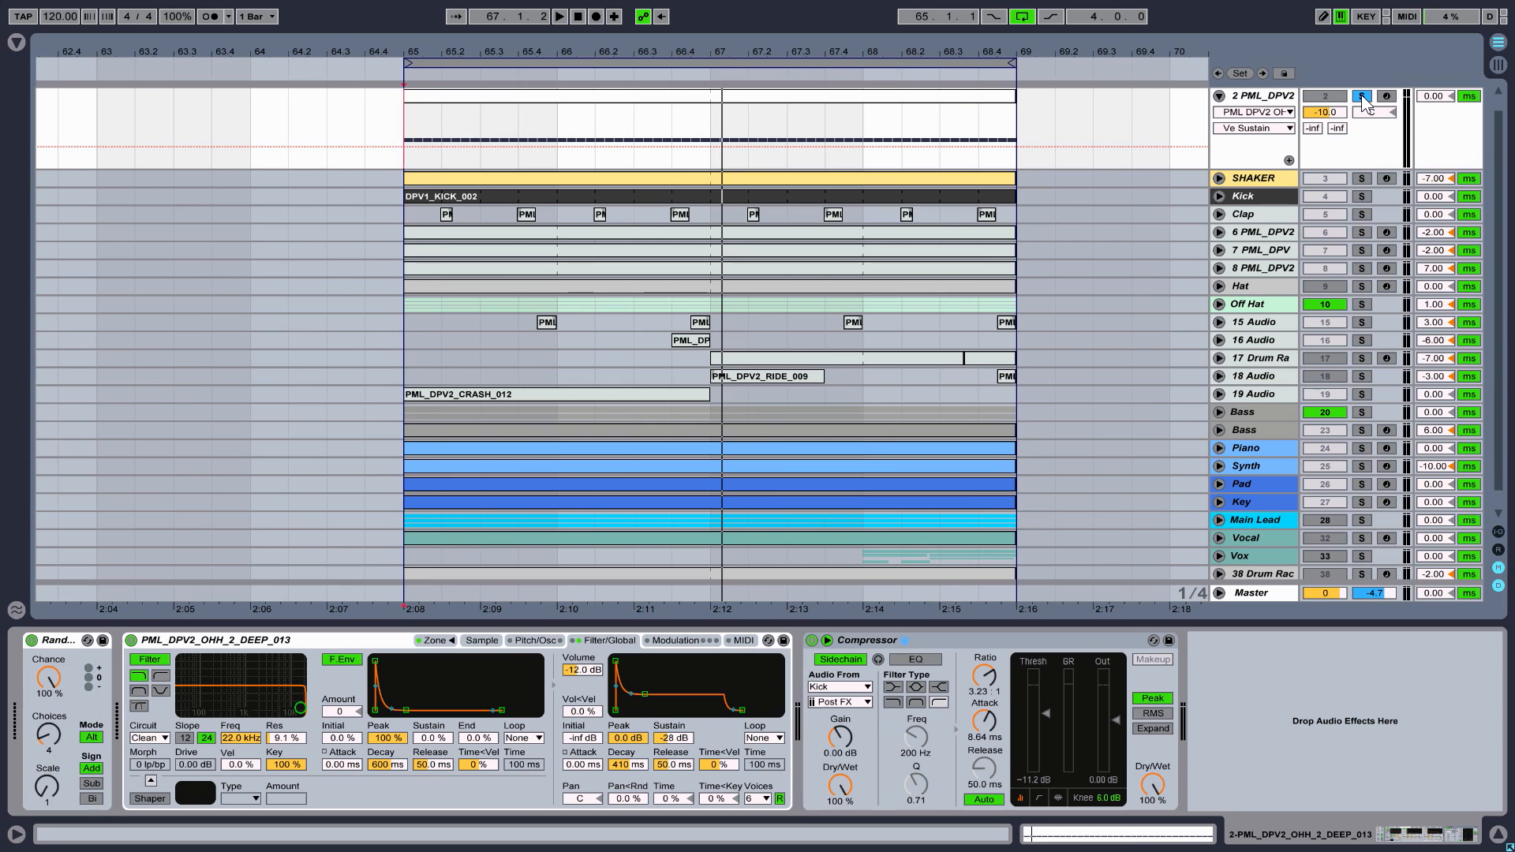
Unsolo the hi-hat track so the full arrangement plays, with its lane showing Track Volume
{"action": "left_click", "coordinate": [1363, 96]}
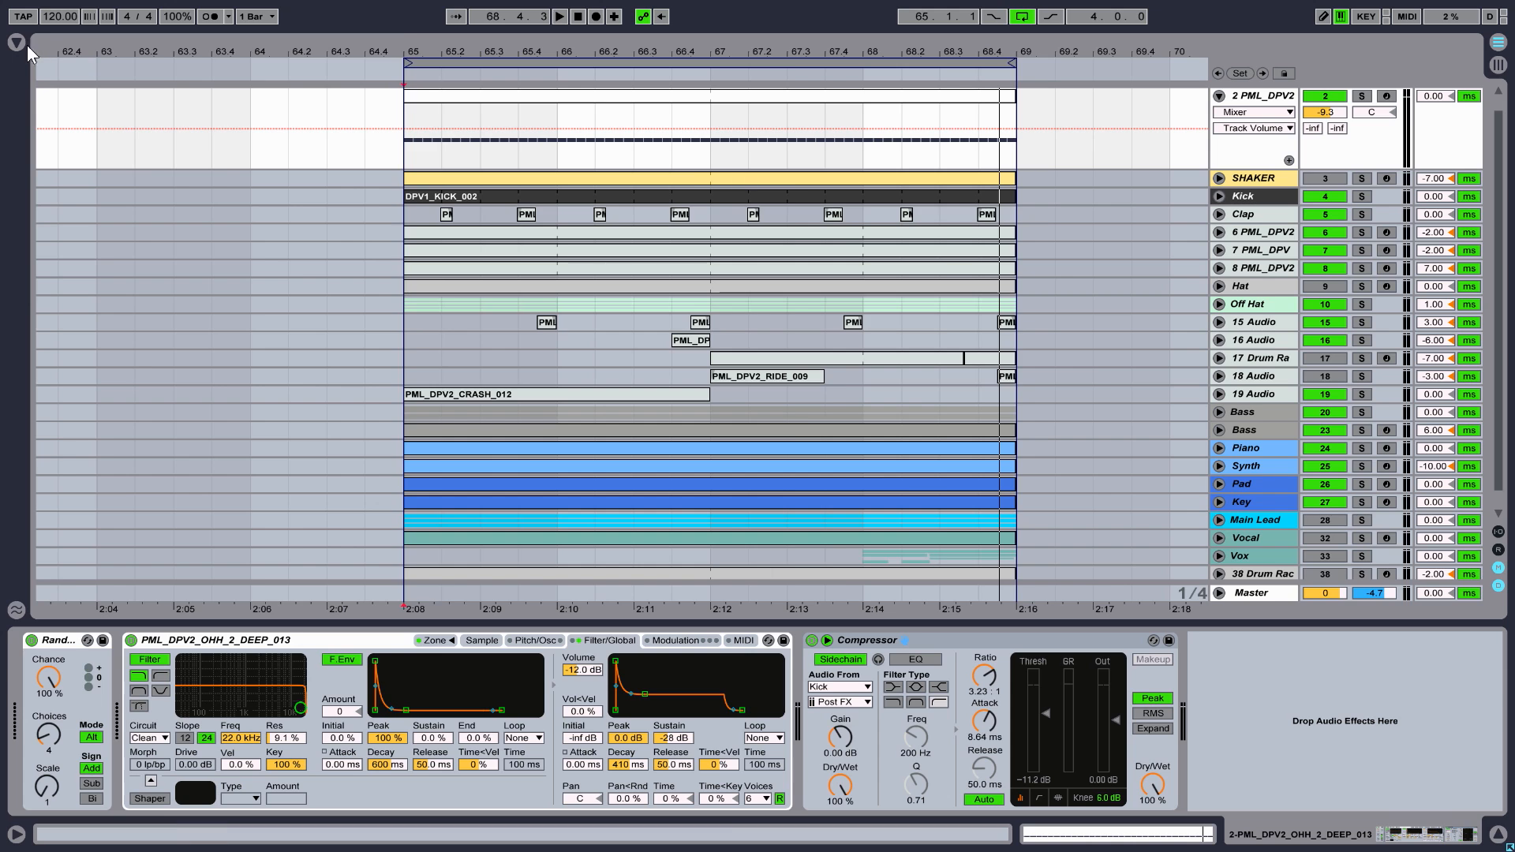
Browse Packs > Swing and Groove > MPC and scroll through its .agr groove files
{"action": "left_click", "coordinate": [16, 43]}
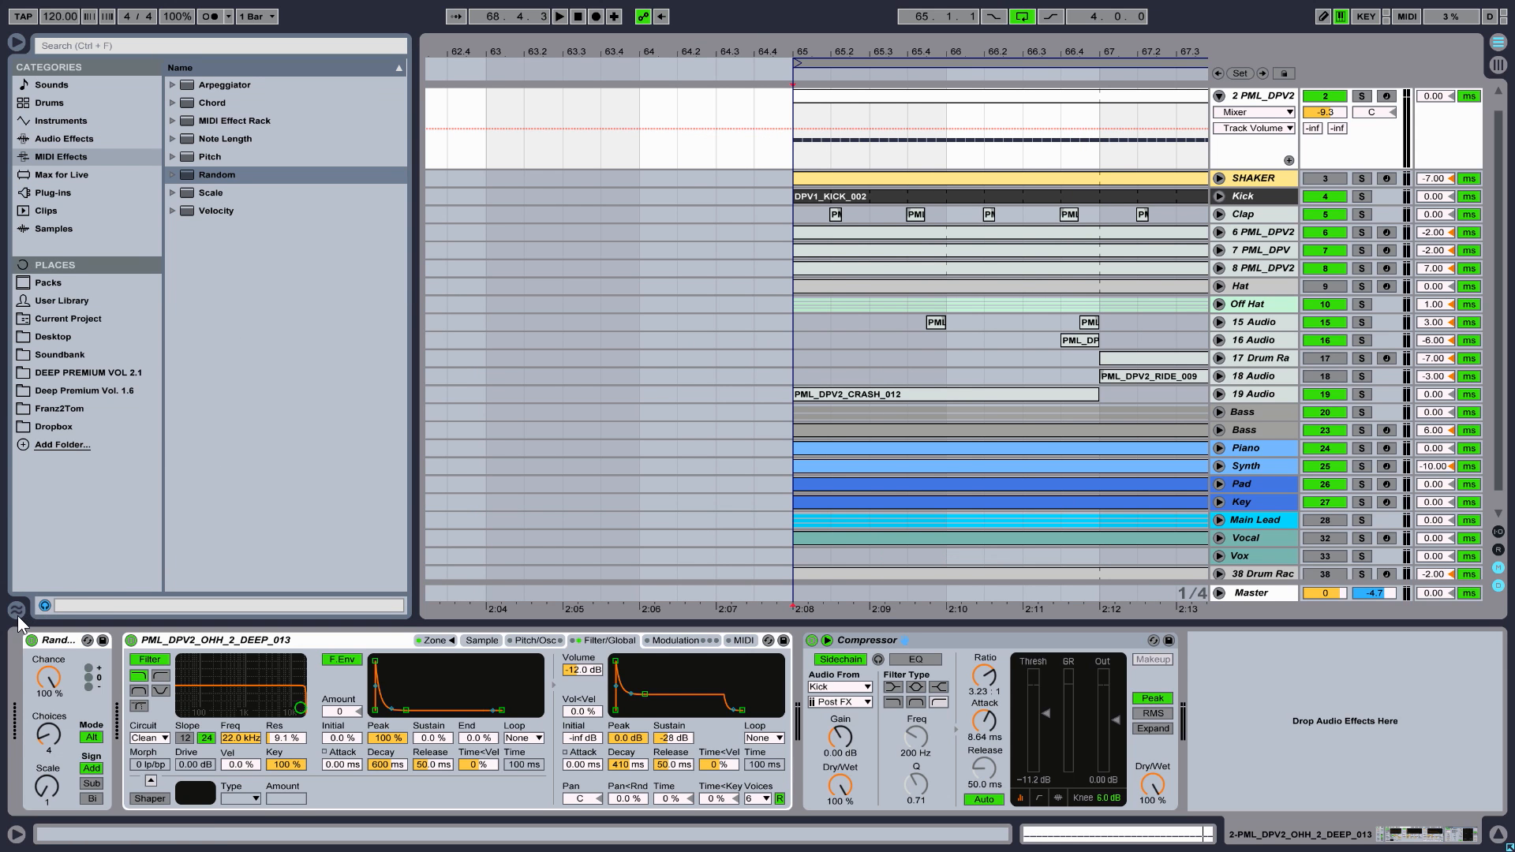
{"action": "left_click", "coordinate": [16, 610]}
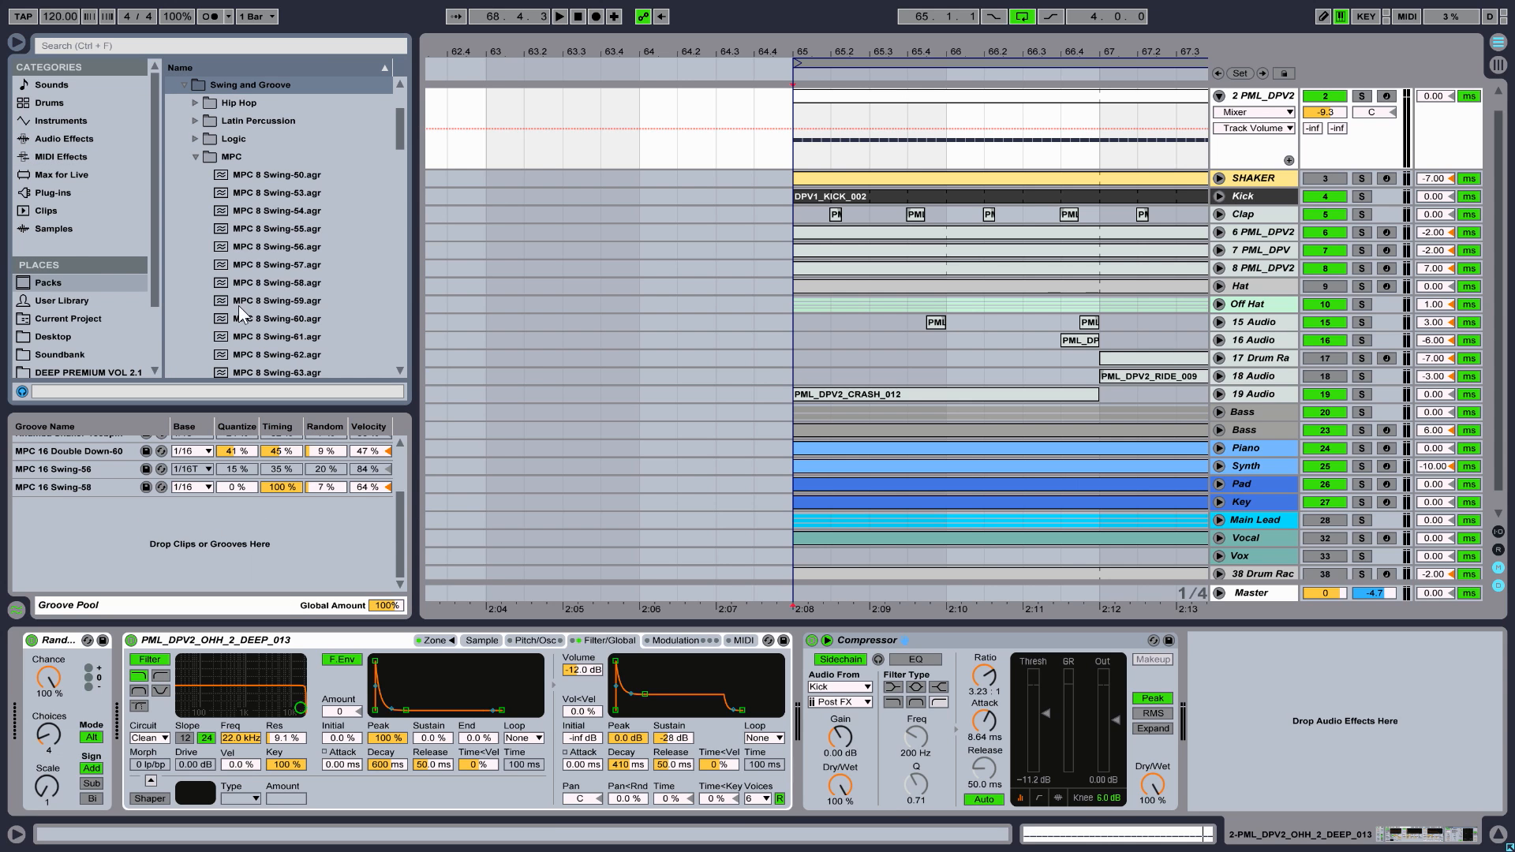
{"action": "scroll", "scroll_direction": "down", "scroll_amount": 3}
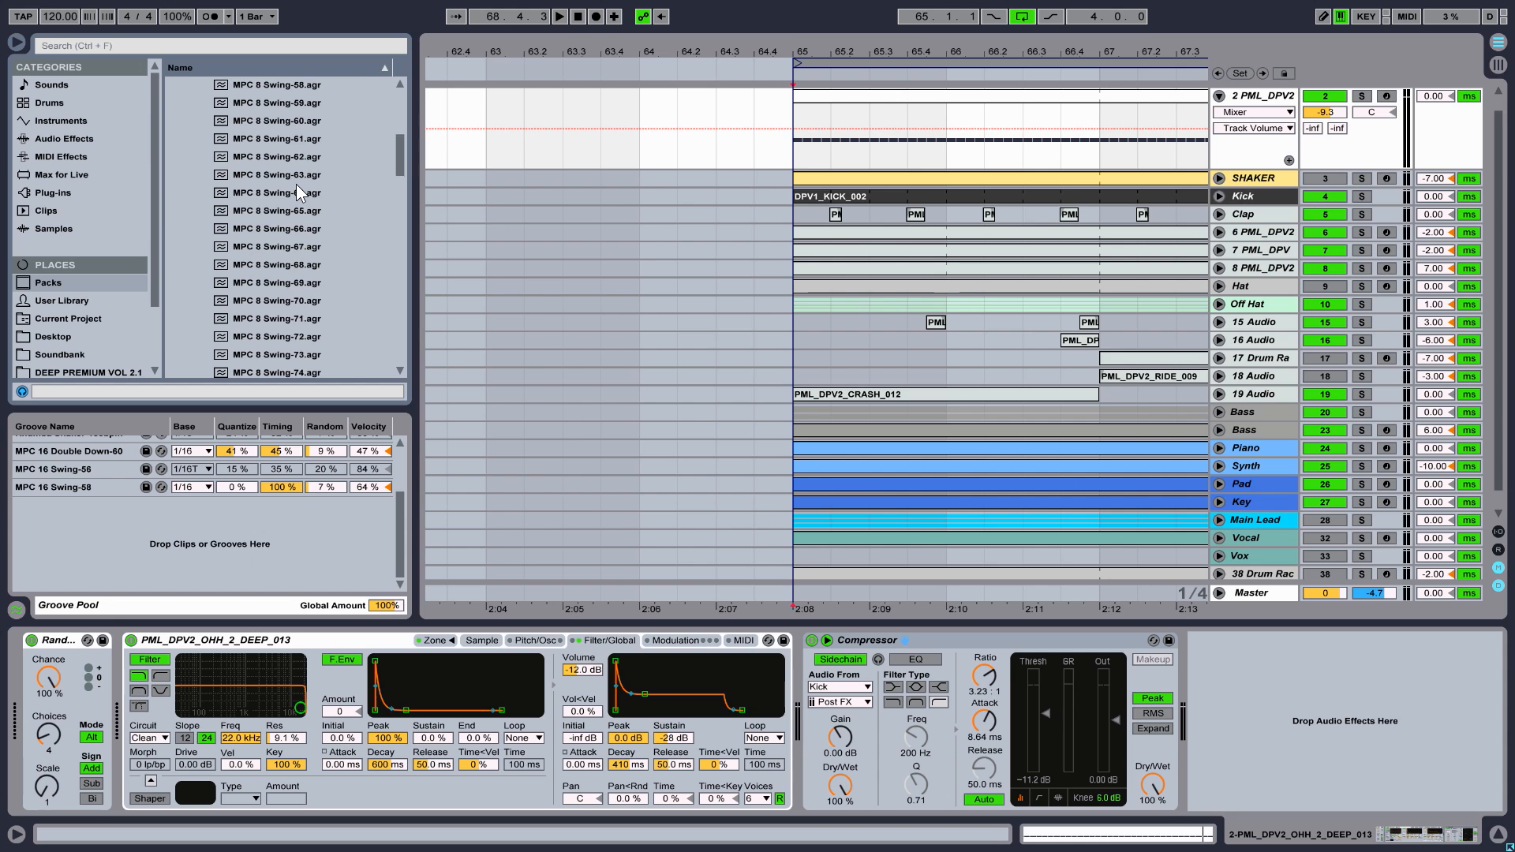
{"action": "scroll", "scroll_direction": "up", "scroll_amount": 3}
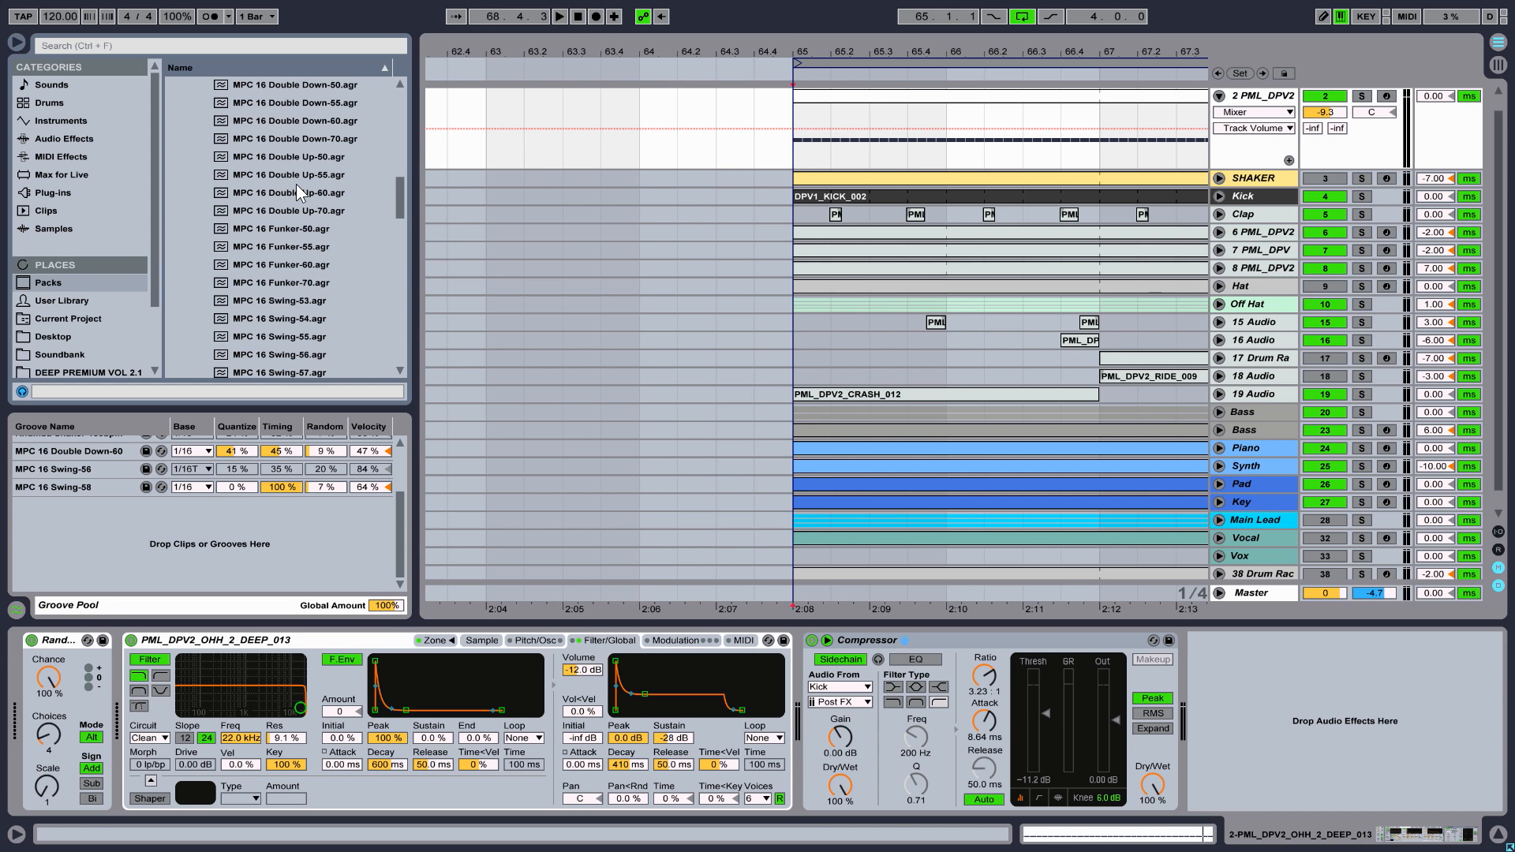
{"action": "scroll", "scroll_direction": "down", "scroll_amount": 3}
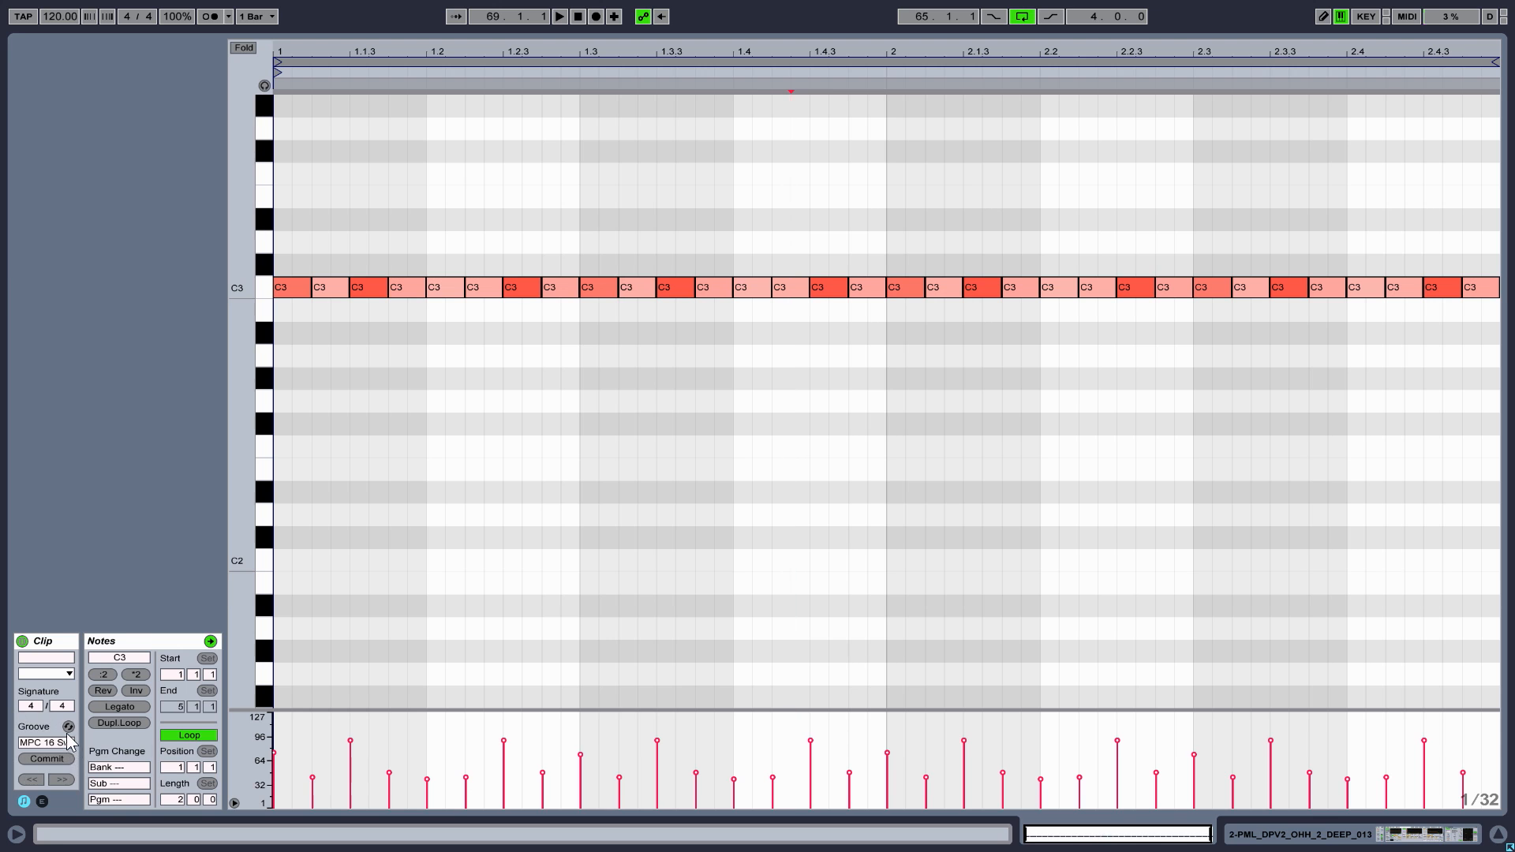
Hot-swap the hi-hat clip's groove to bring MPC 16 Swing-59.agr into the Groove Pool
{"action": "left_click", "coordinate": [44, 742]}
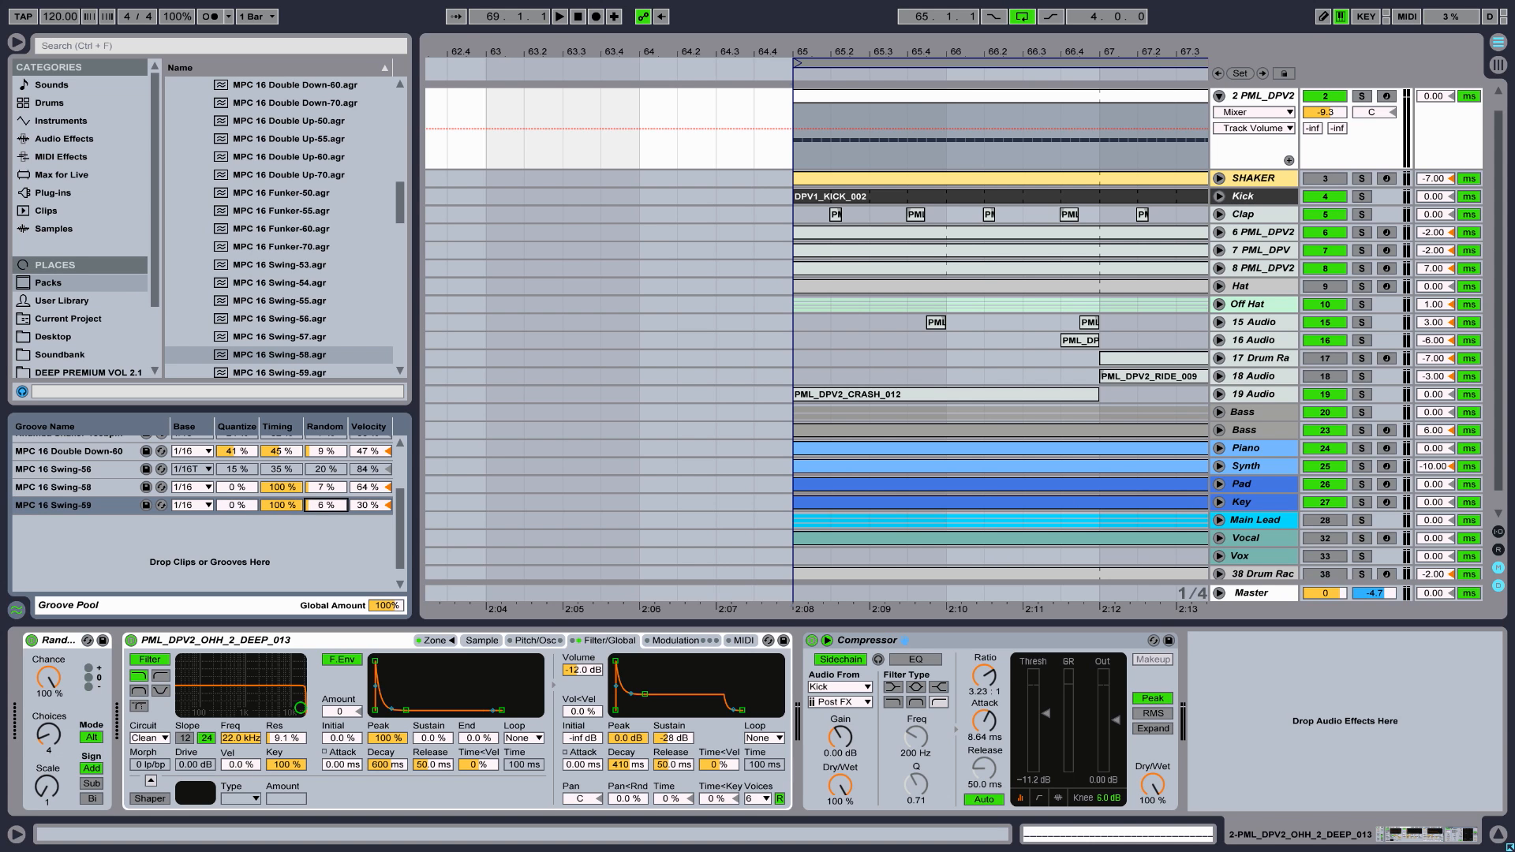
Set Swing-59 groove velocity to 72% and bring the hi-hat track volume down to -13.1 dB
{"action": "left_click", "coordinate": [325, 505]}
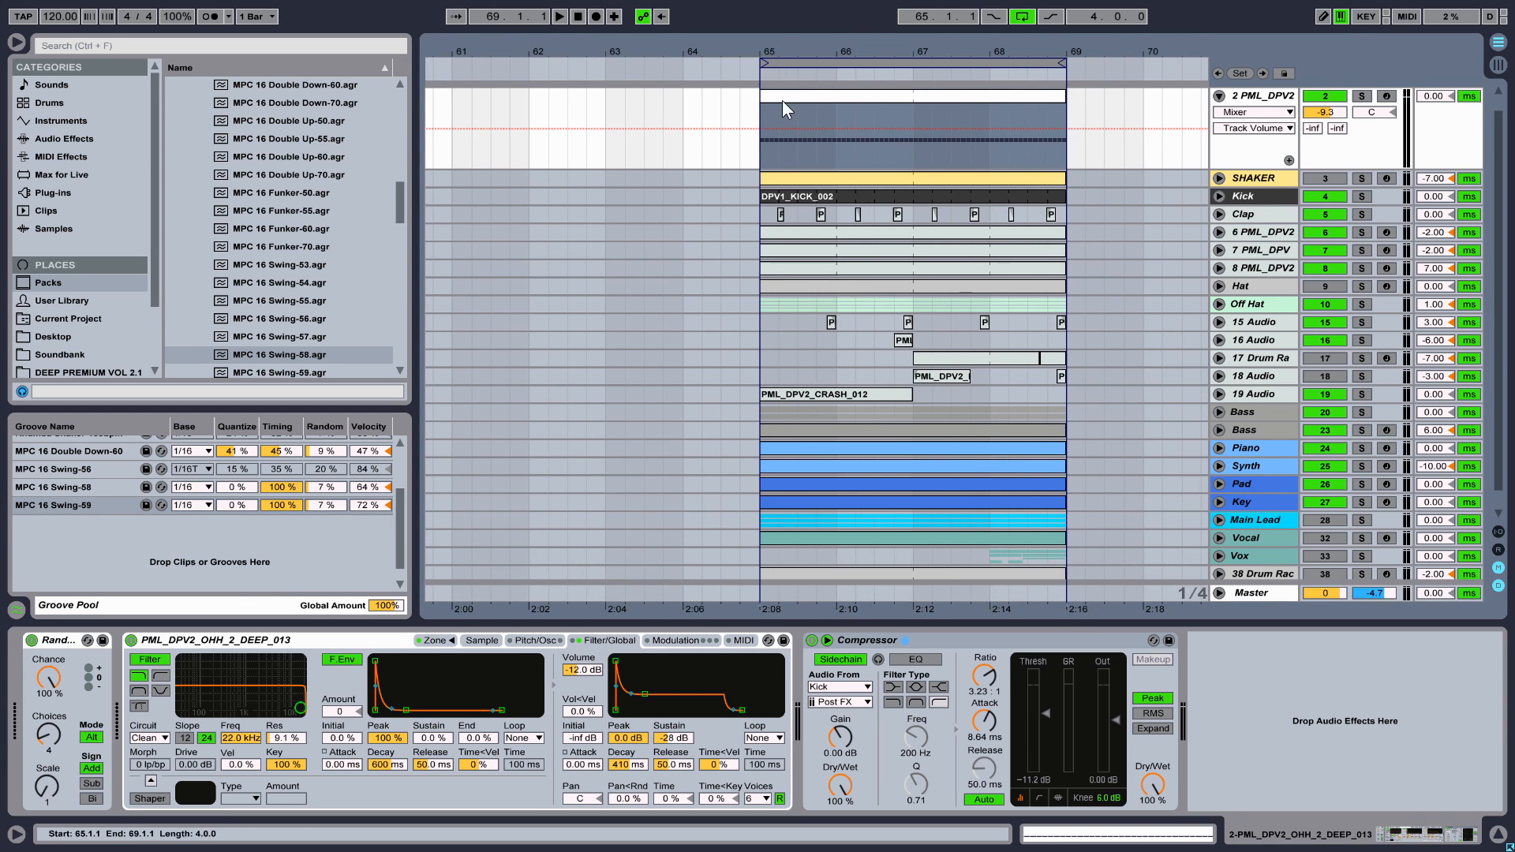
{"action": "left_click", "coordinate": [559, 16]}
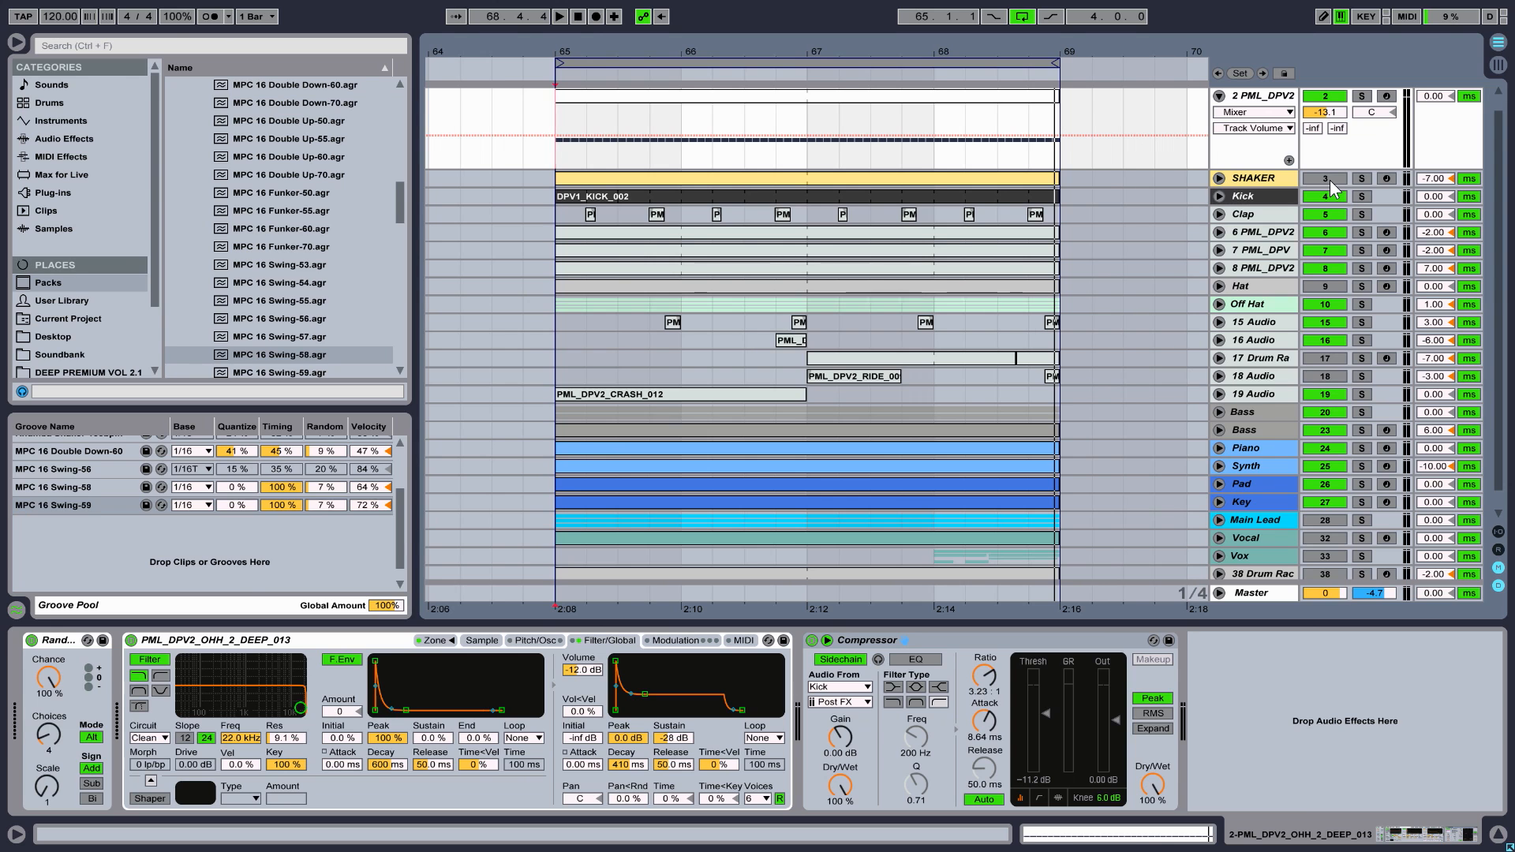
Unfold the SHAKER track to show its Track Volume lane, then reselect the hi-hat track
{"action": "left_click", "coordinate": [532, 16]}
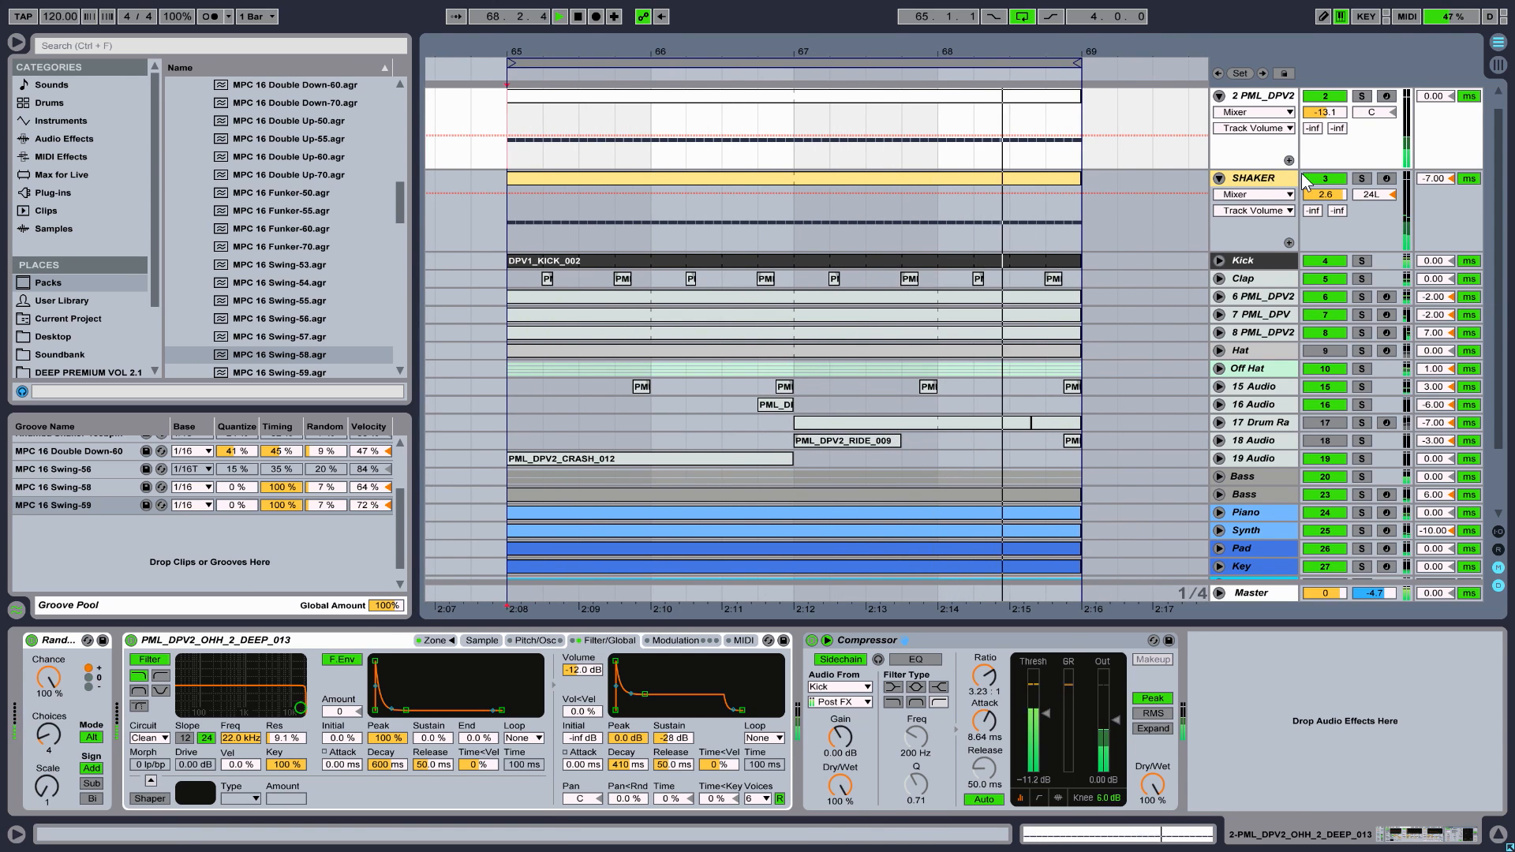
{"action": "left_click", "coordinate": [1220, 94]}
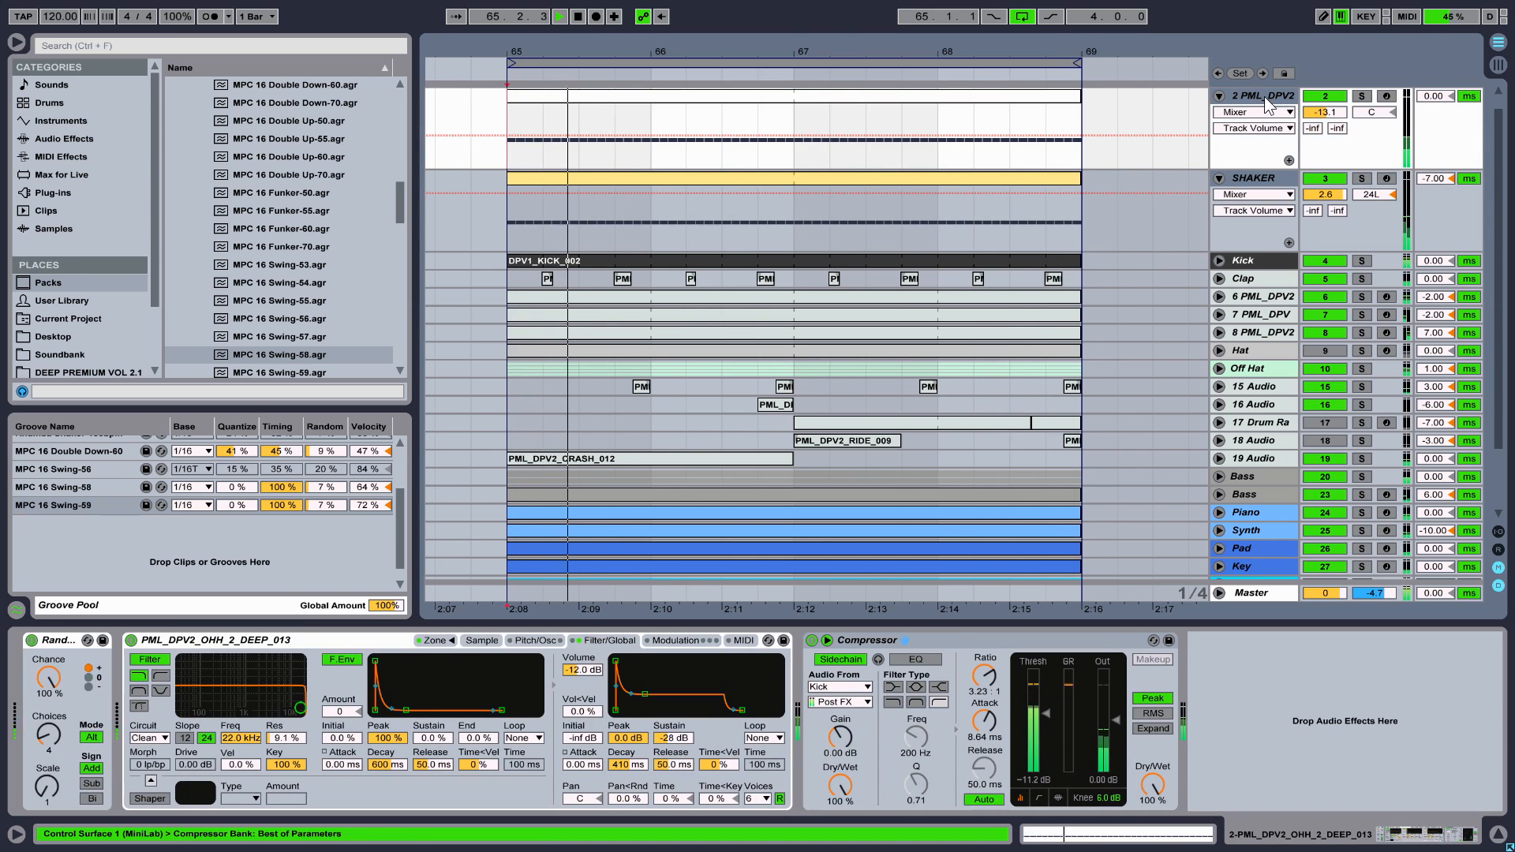